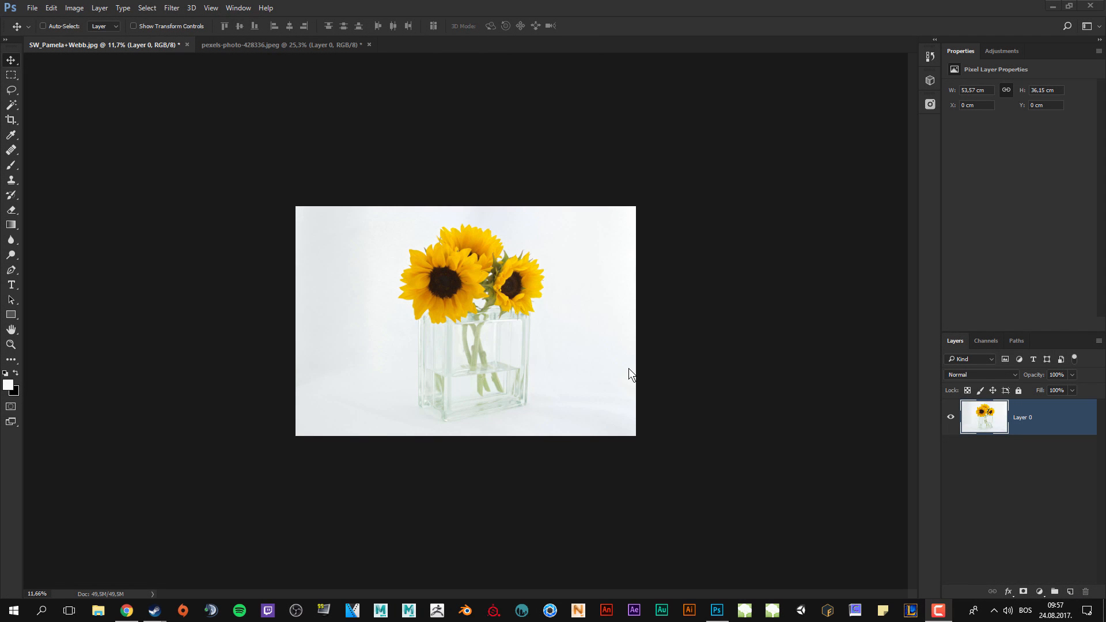
mouse_move(616, 378)
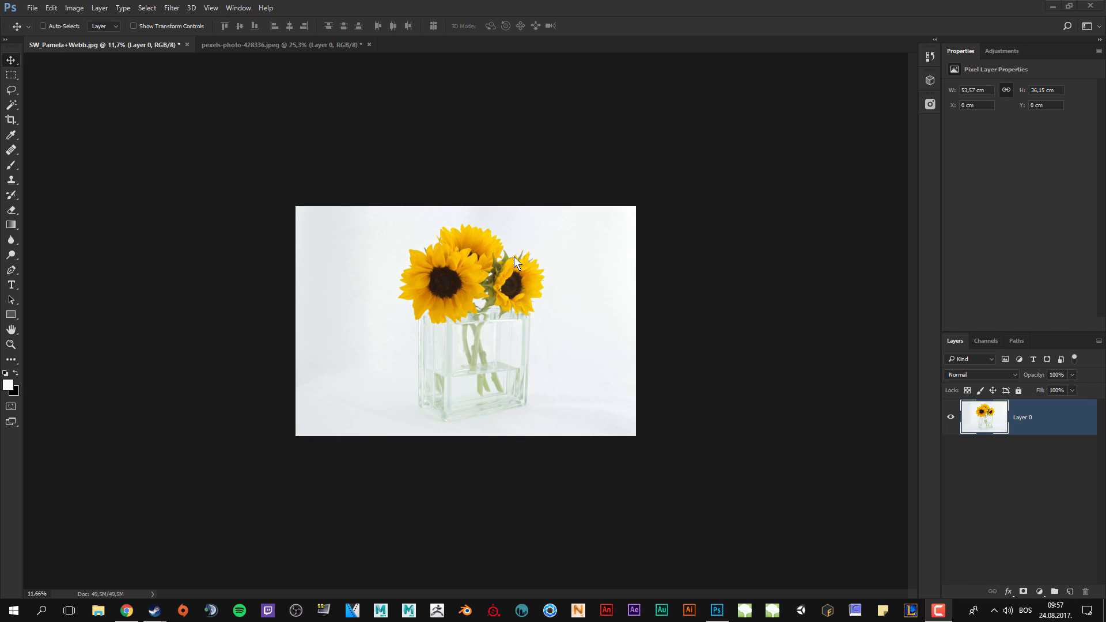
mouse_move(117, 595)
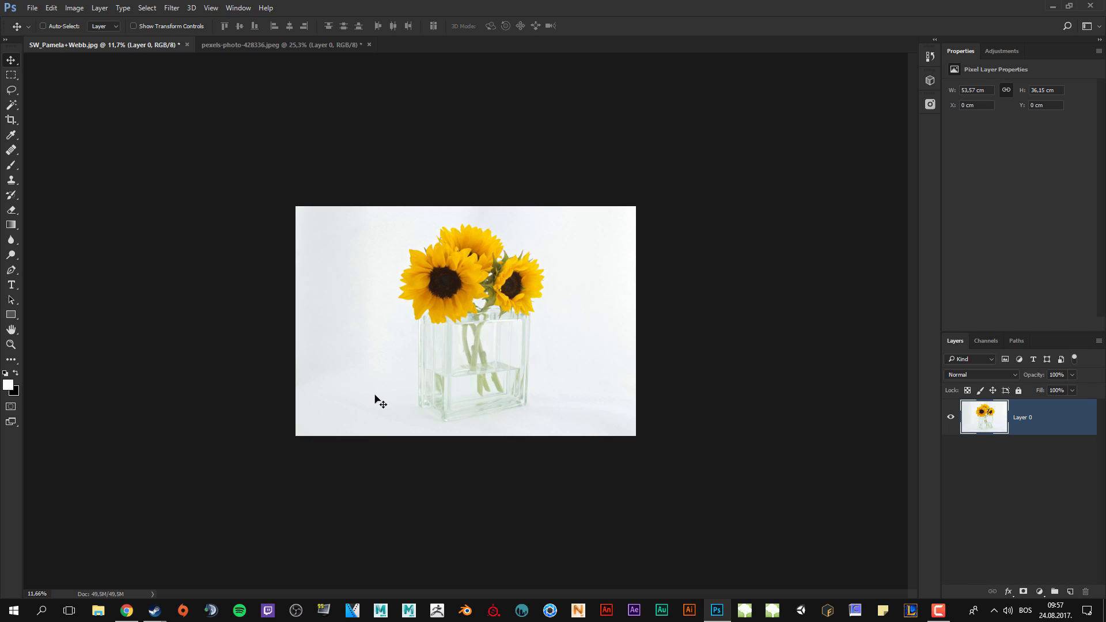
mouse_move(386, 168)
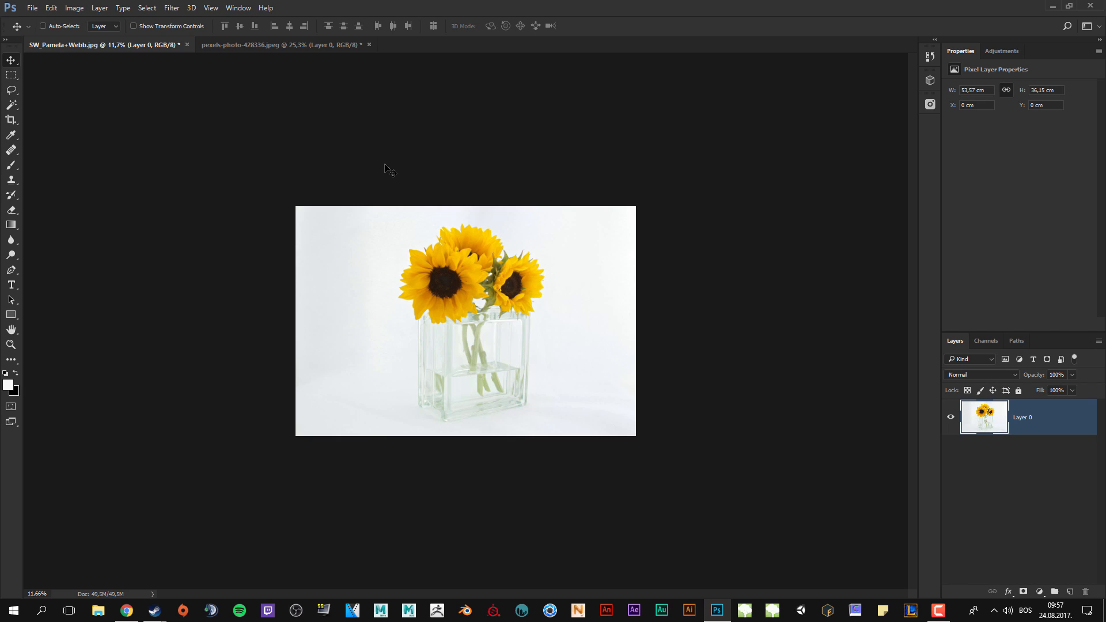
mouse_move(379, 163)
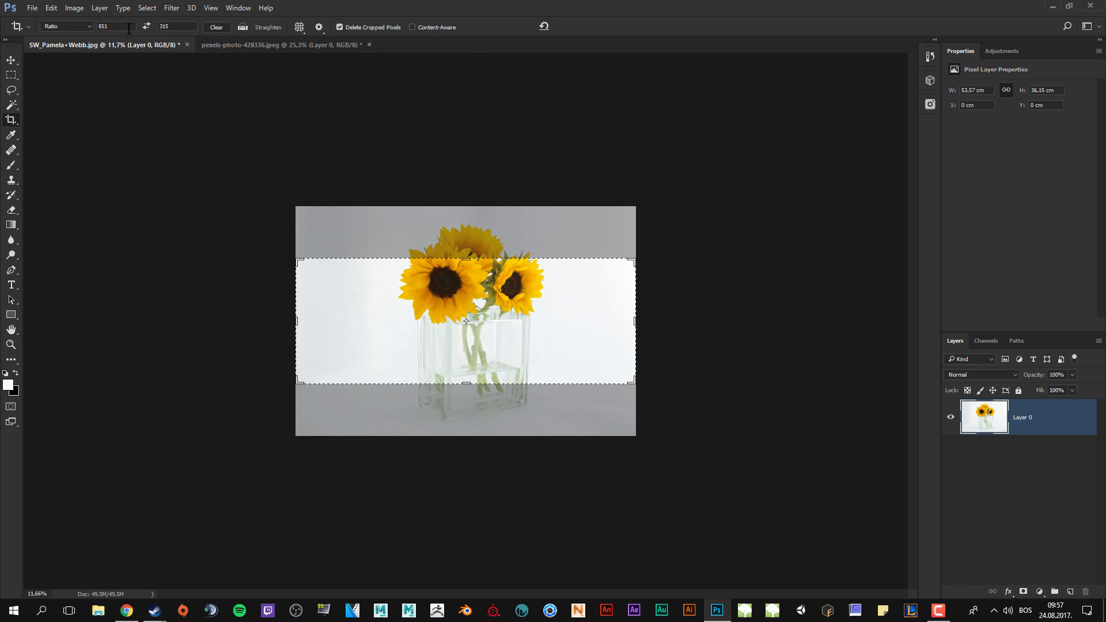
mouse_move(112, 27)
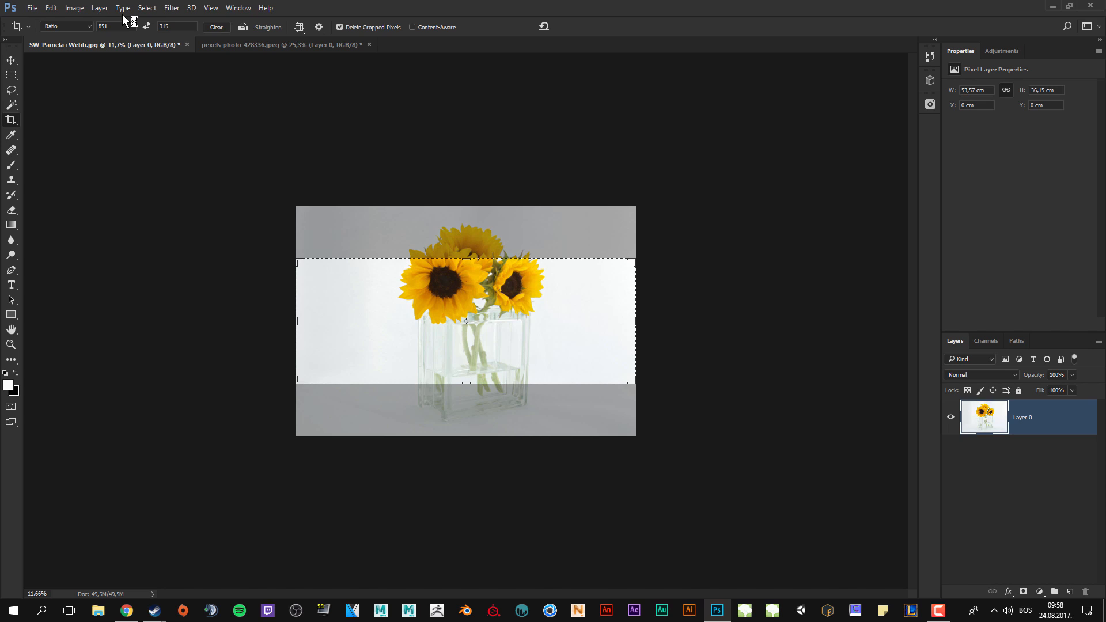
mouse_move(607, 317)
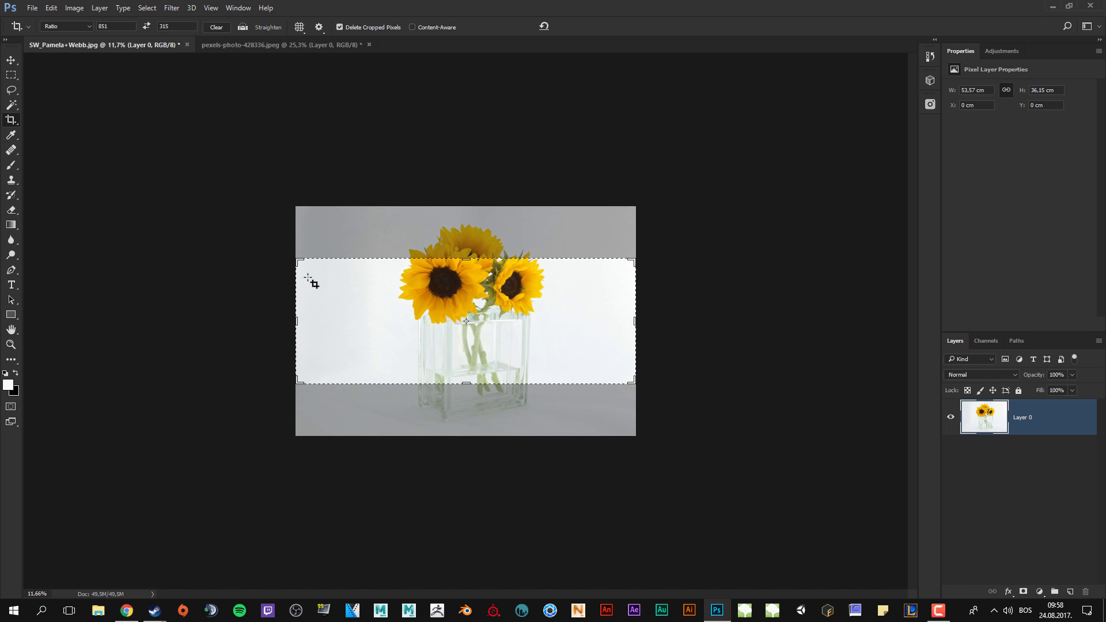
mouse_move(627, 322)
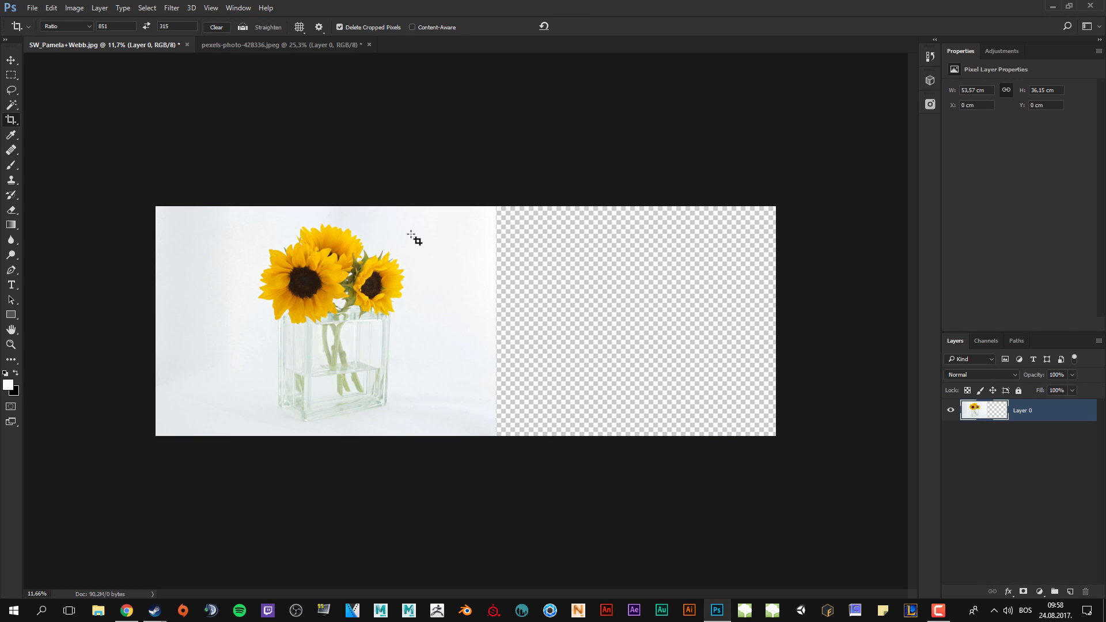
- Commit the 851 x 315 ratio crop that extends the canvas past the photo's right edge
click(209, 8)
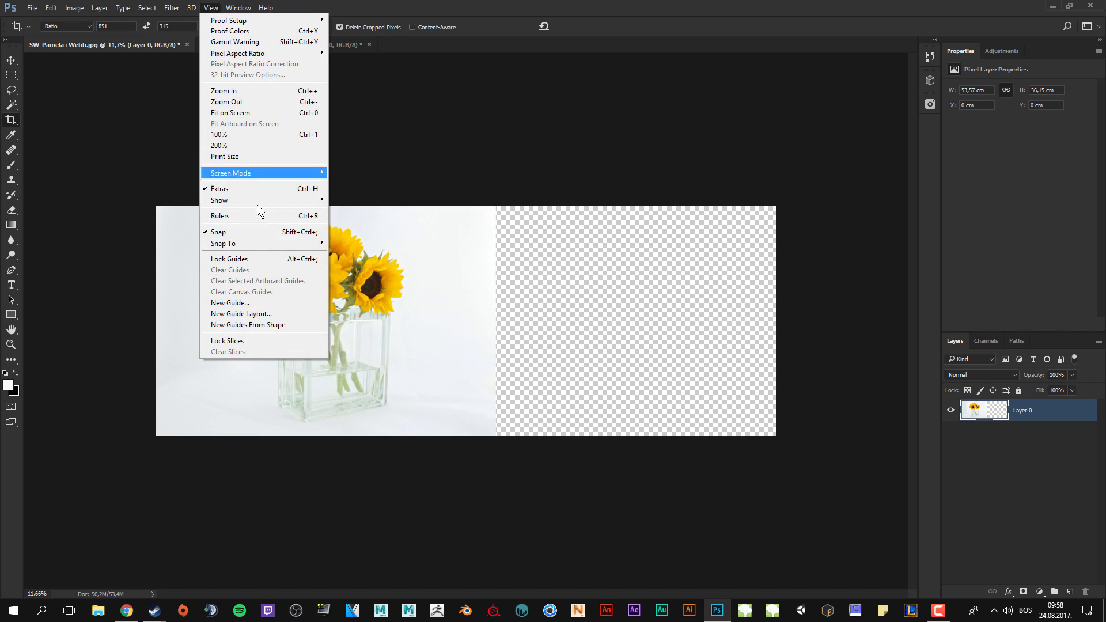
mouse_move(243, 237)
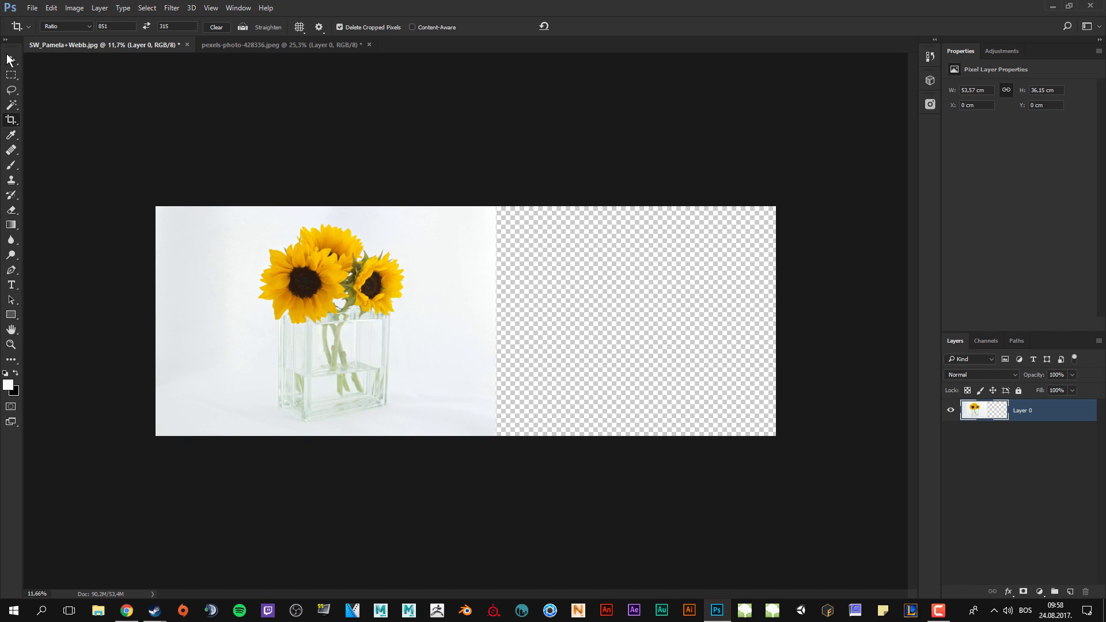
click(10, 60)
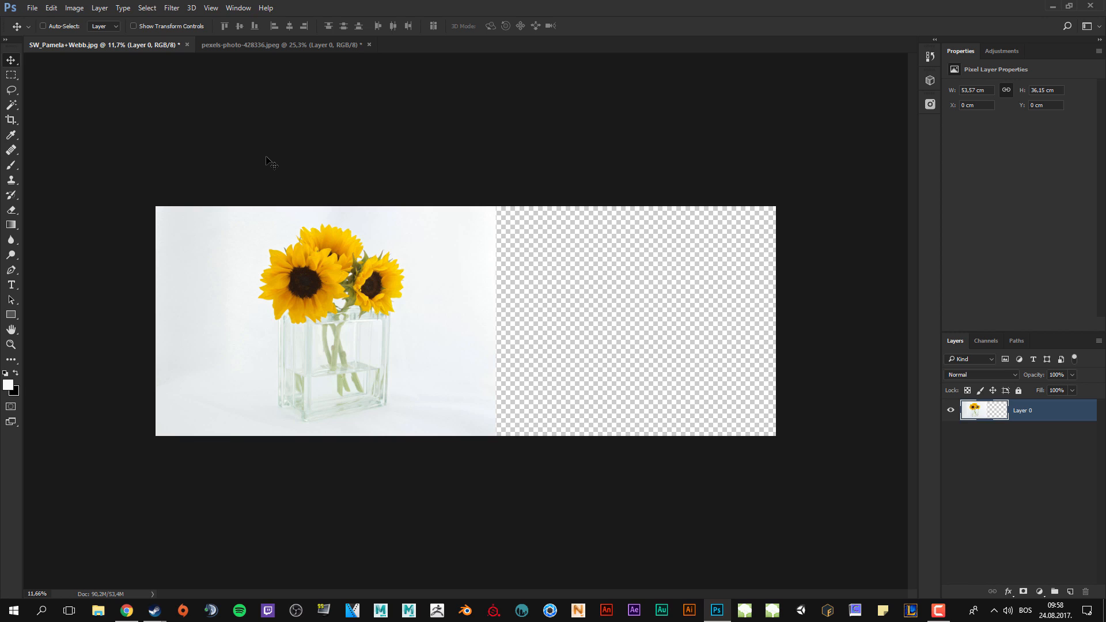
mouse_move(173, 102)
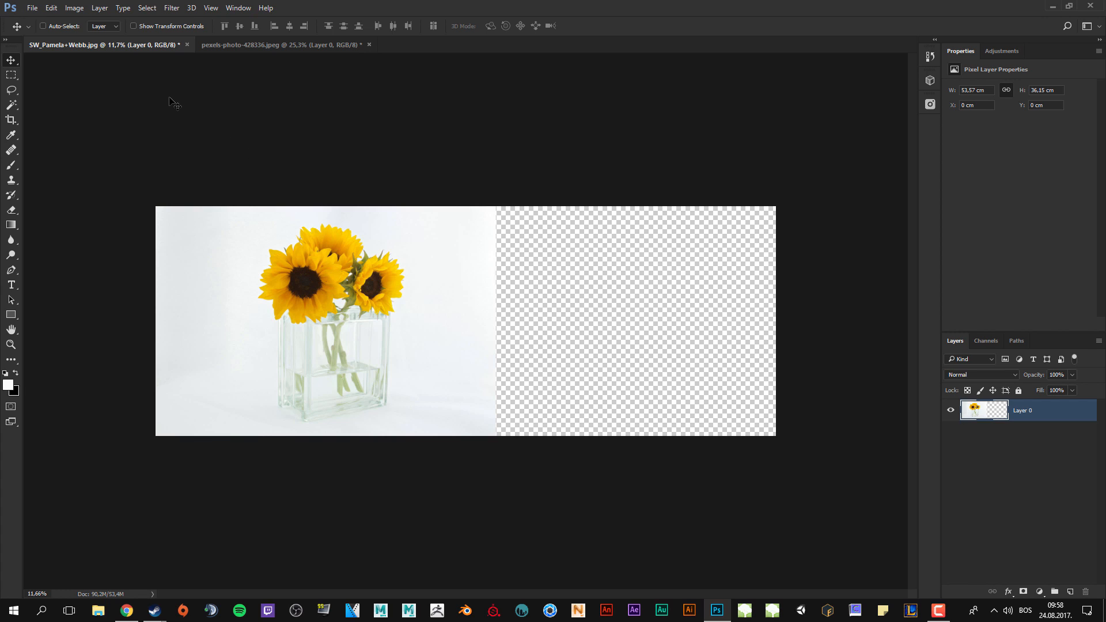
mouse_move(181, 96)
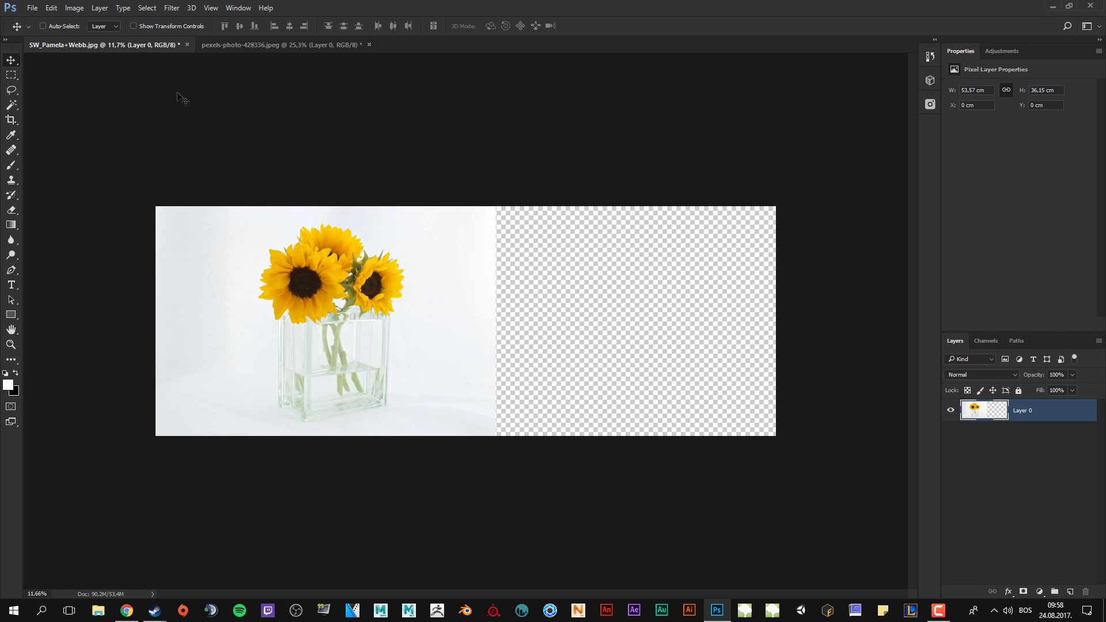
click(49, 8)
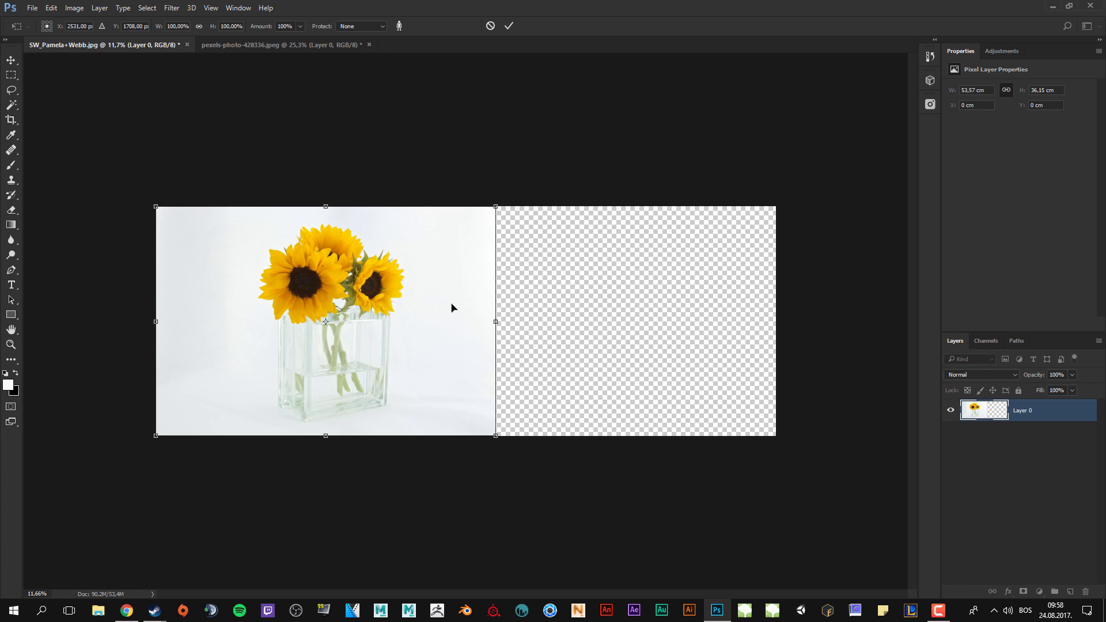
- Drag the Content-Aware Scale right handle out until the photo reaches the canvas's right edge
drag(495, 321, 534, 321)
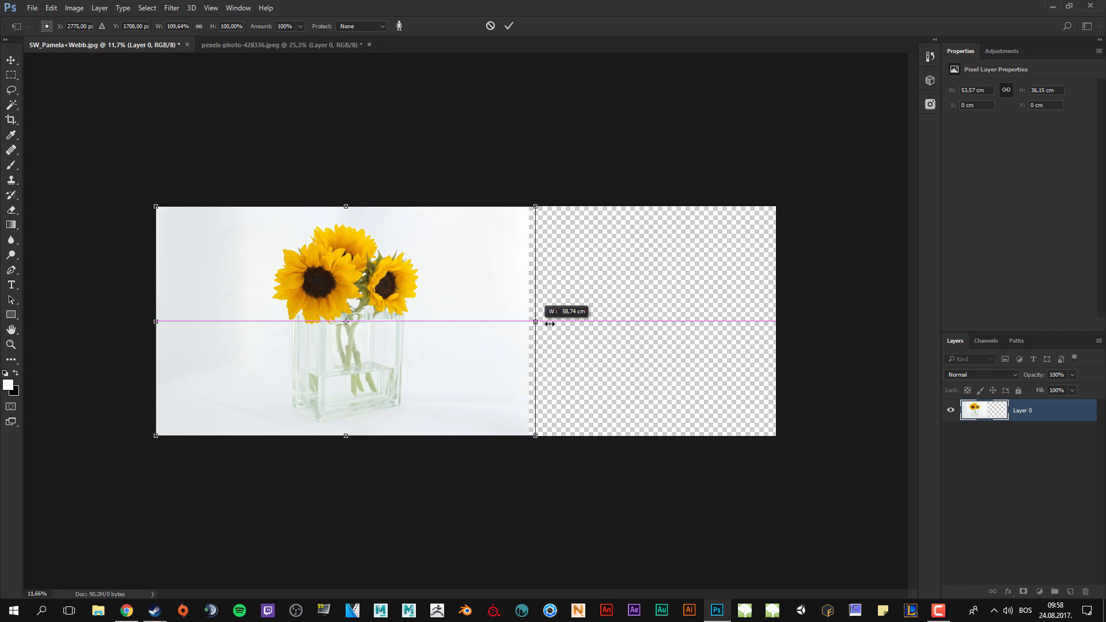
drag(536, 321, 693, 322)
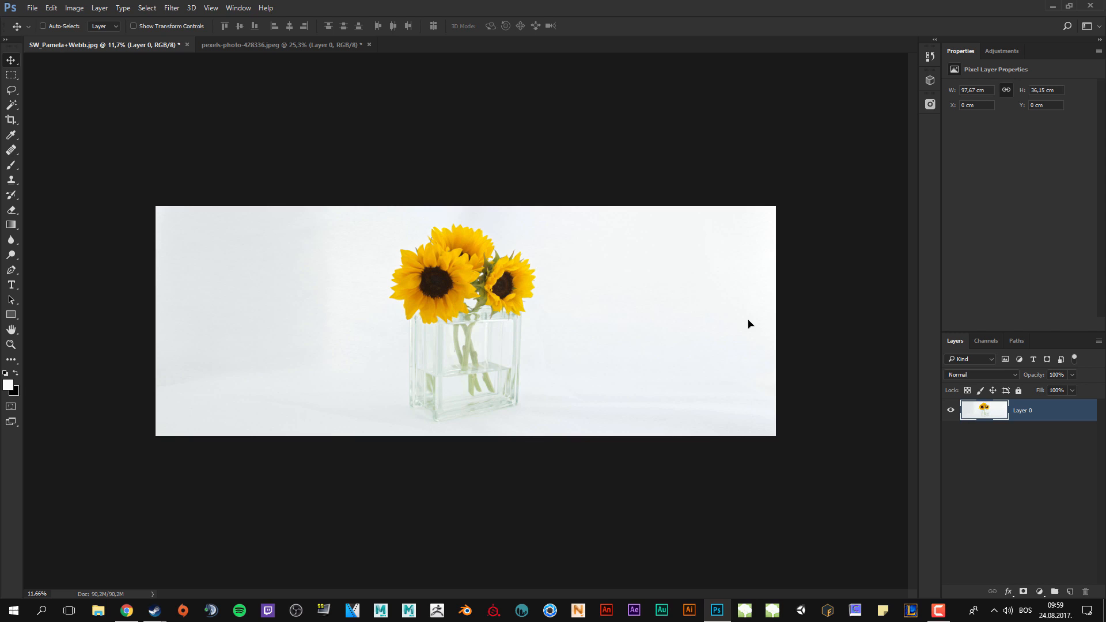
mouse_move(764, 346)
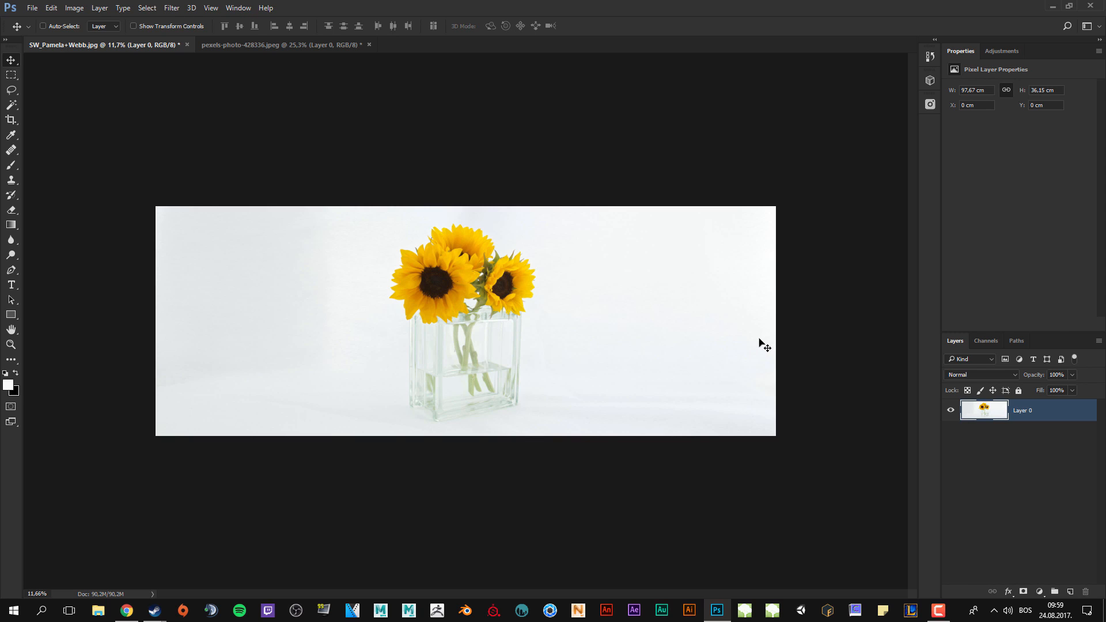
mouse_move(270, 347)
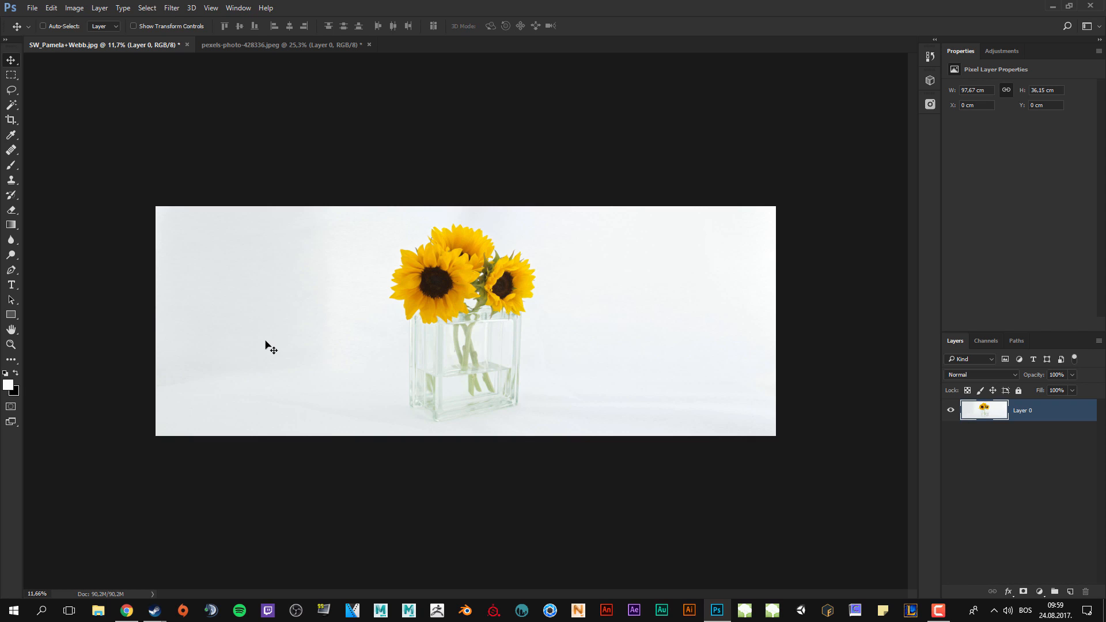
mouse_move(455, 372)
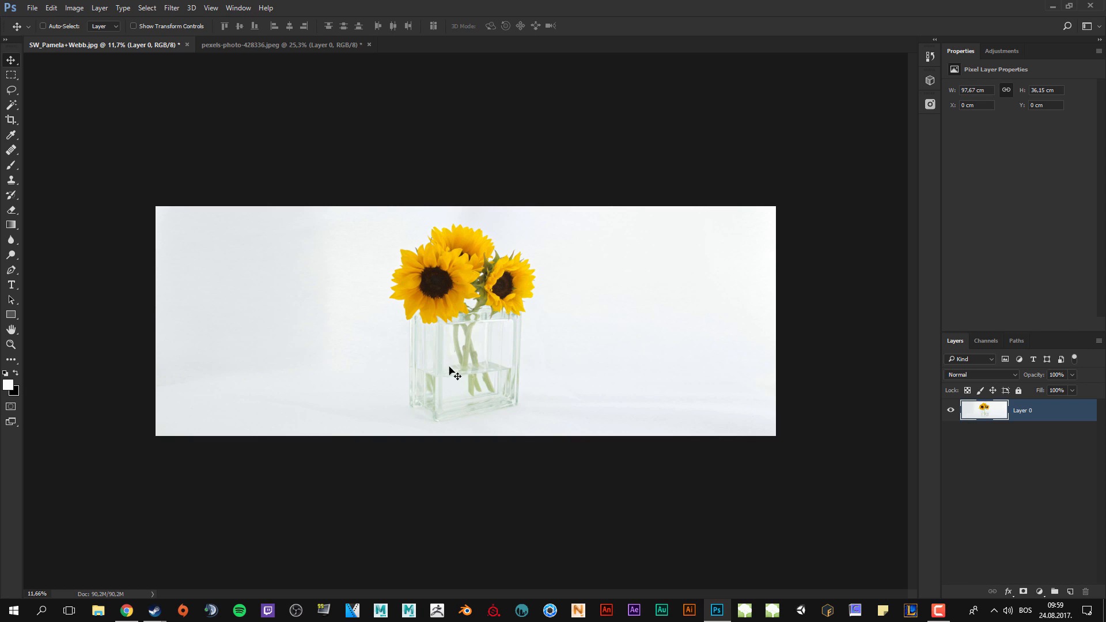
mouse_move(343, 243)
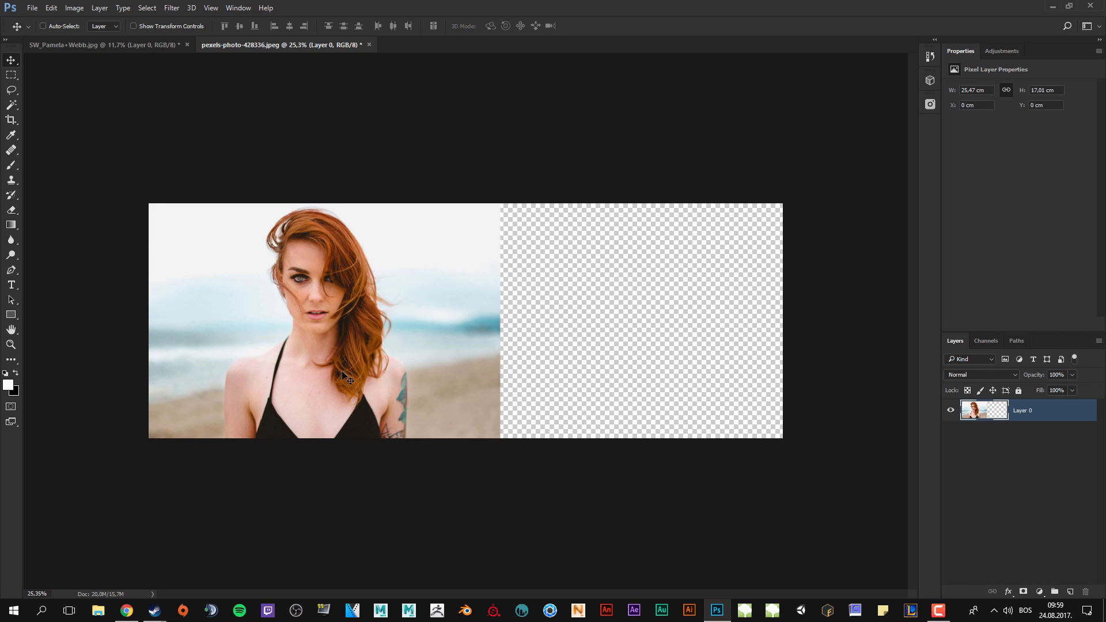
- Switch to the pexels-photo beach portrait document on its wide transparent canvas
drag(324, 321, 366, 328)
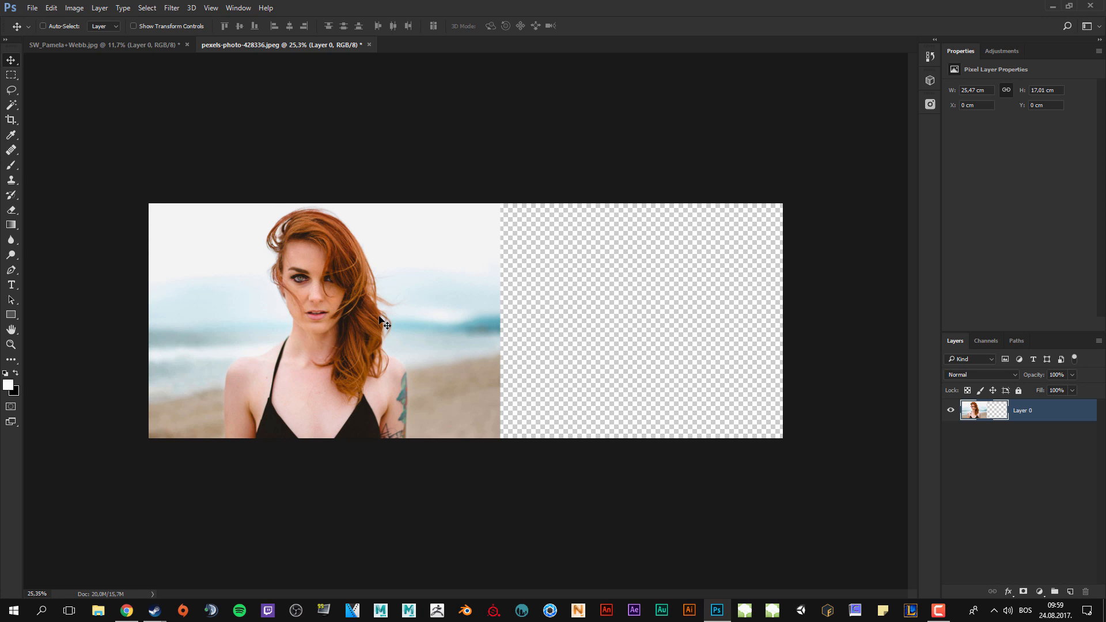
mouse_move(322, 204)
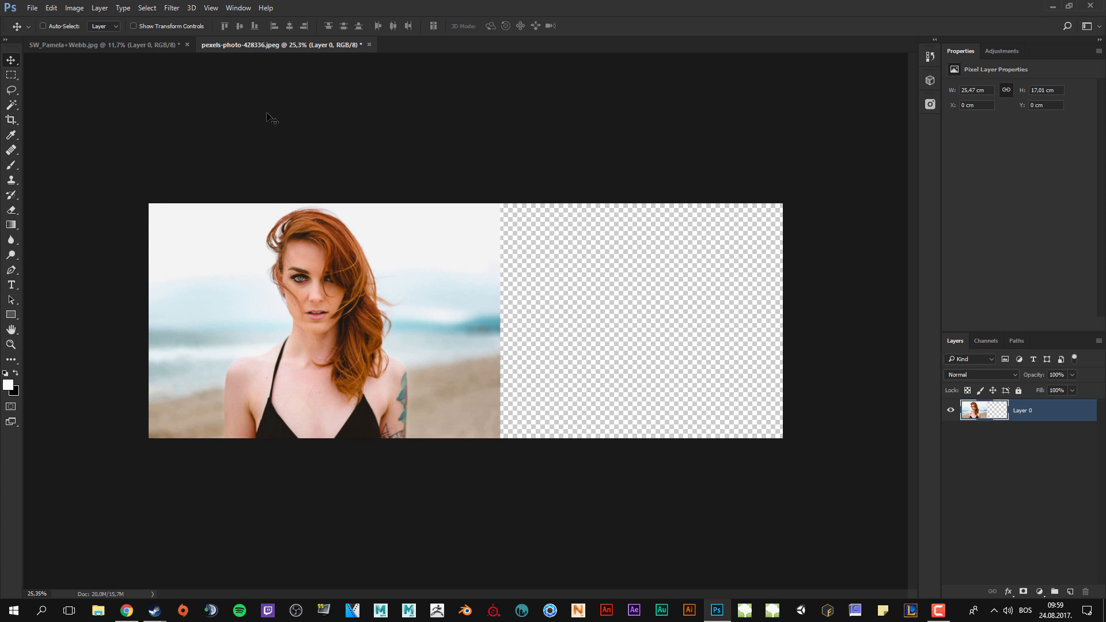
mouse_move(734, 360)
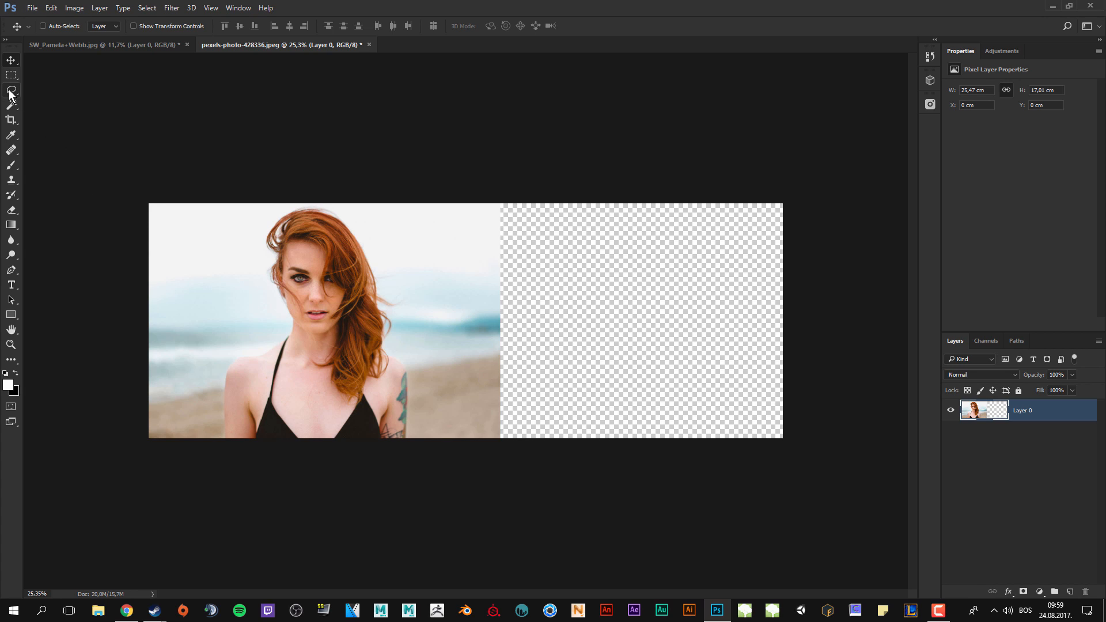
mouse_move(11, 91)
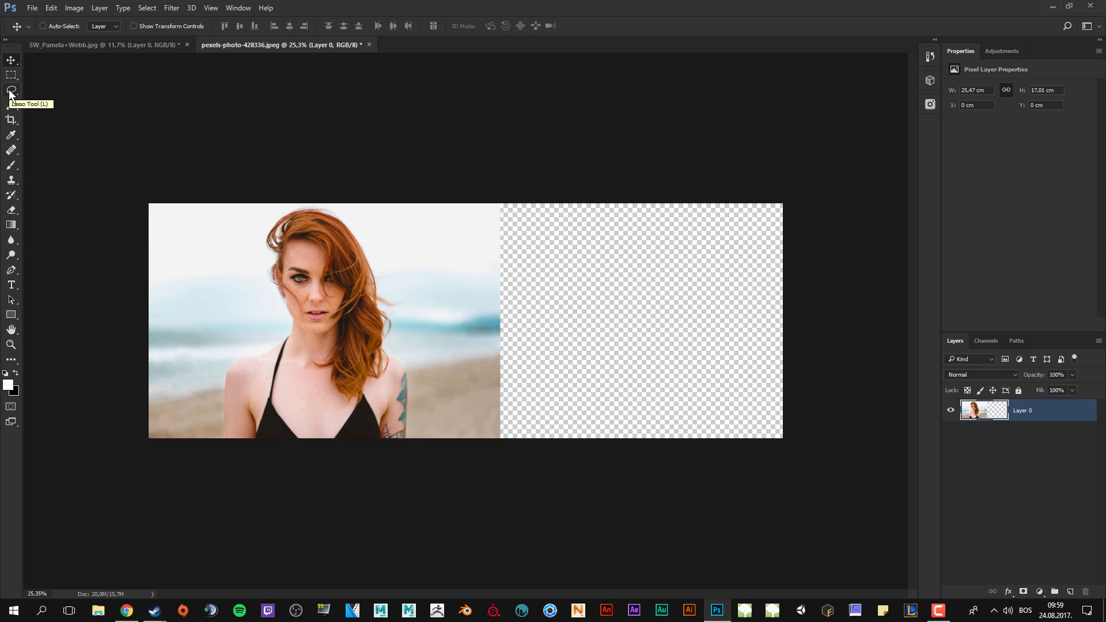
- Lasso a rough selection around the woman and save it as channel Alpha 1
click(12, 92)
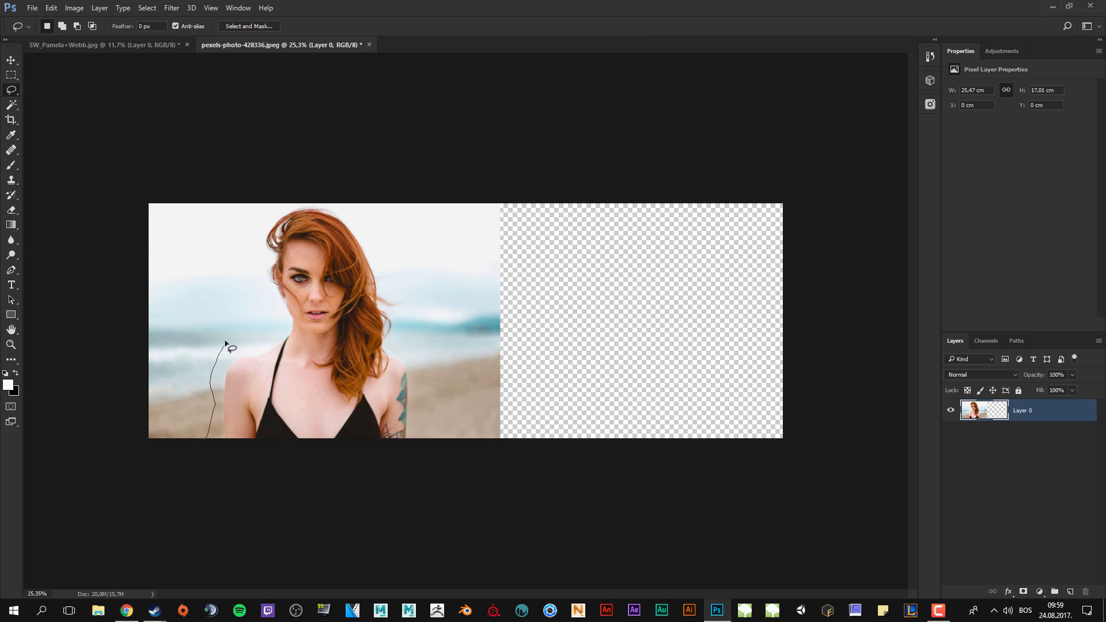
drag(231, 348, 268, 214)
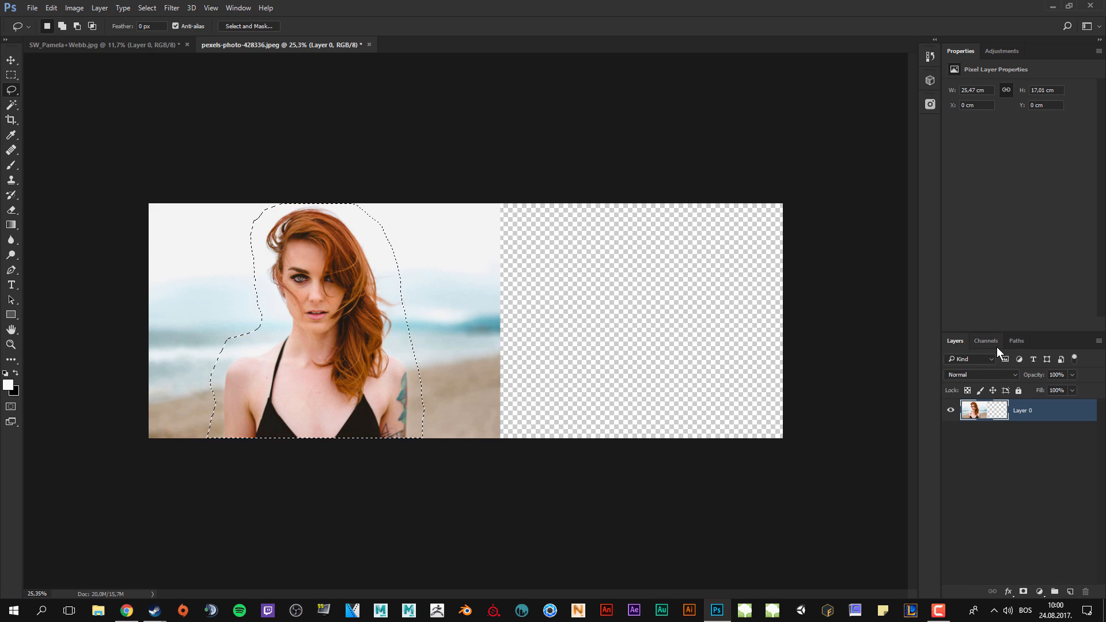
click(985, 341)
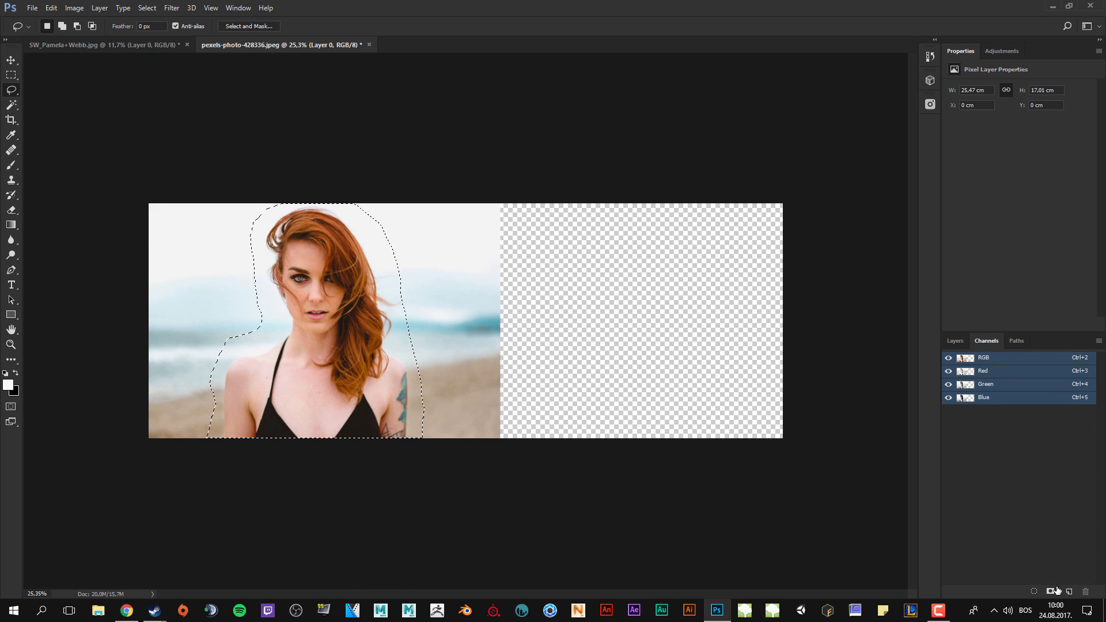
click(1051, 591)
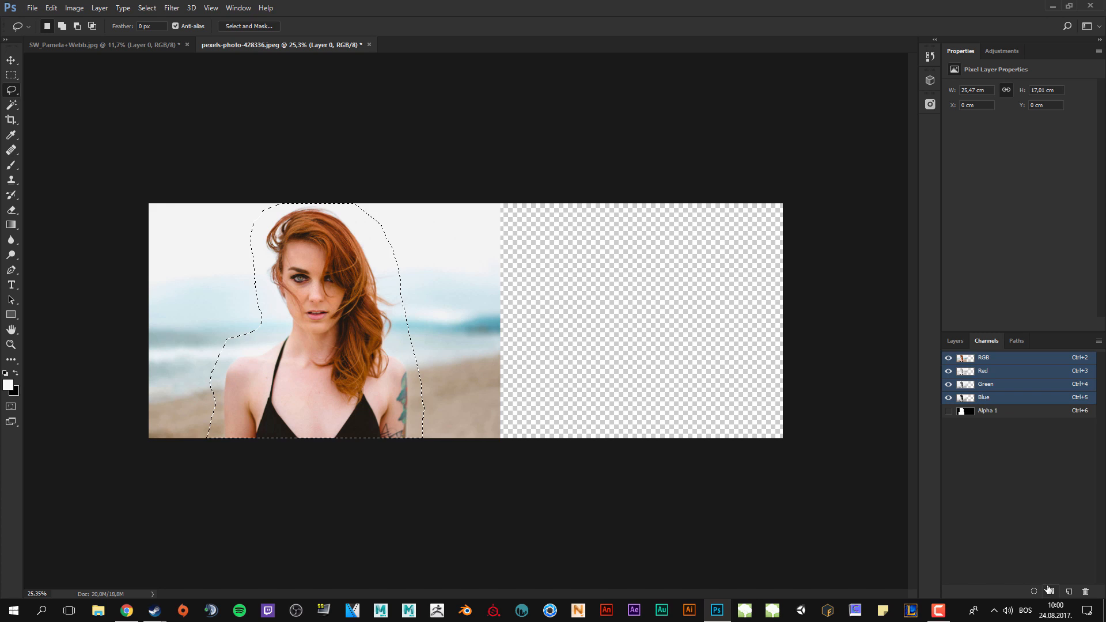
click(955, 341)
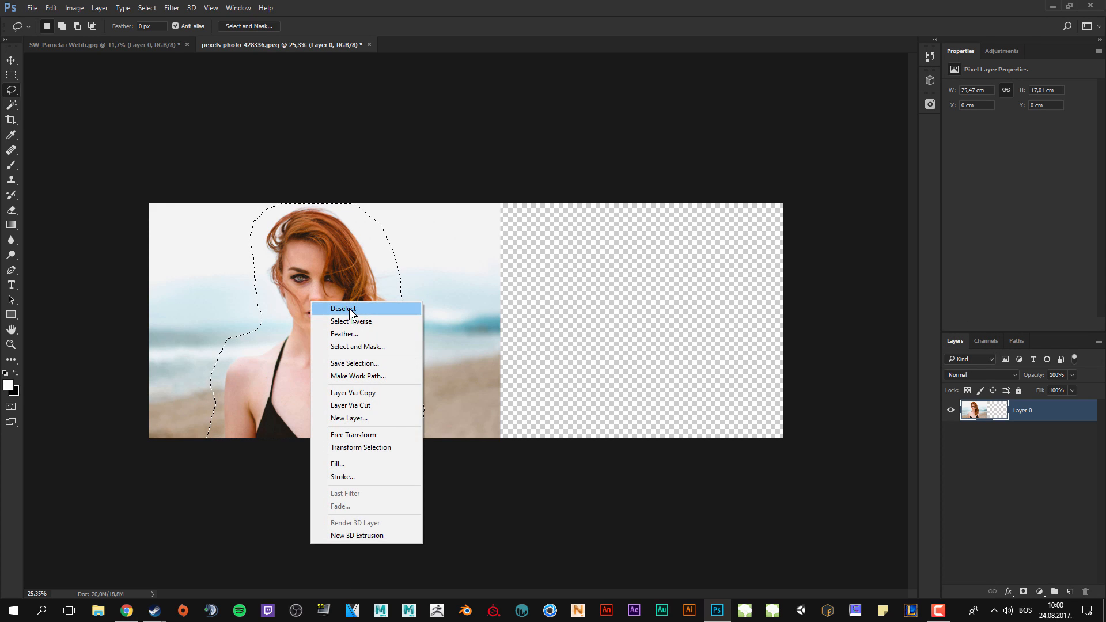
- Deselect the woman's selection and bring up the Edit menu commands
click(343, 309)
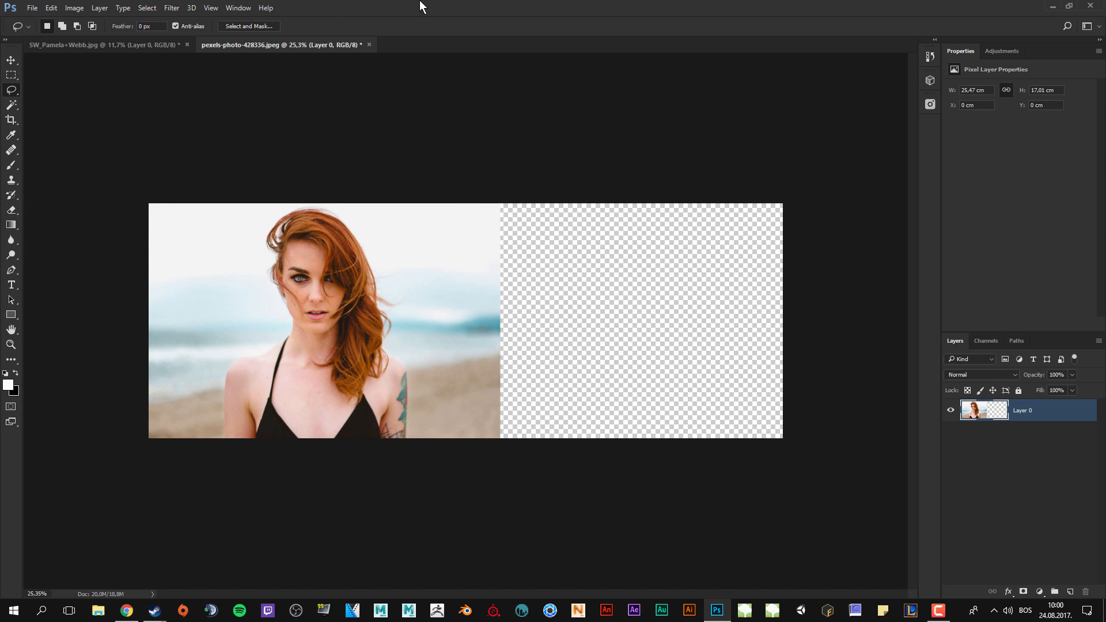
click(51, 8)
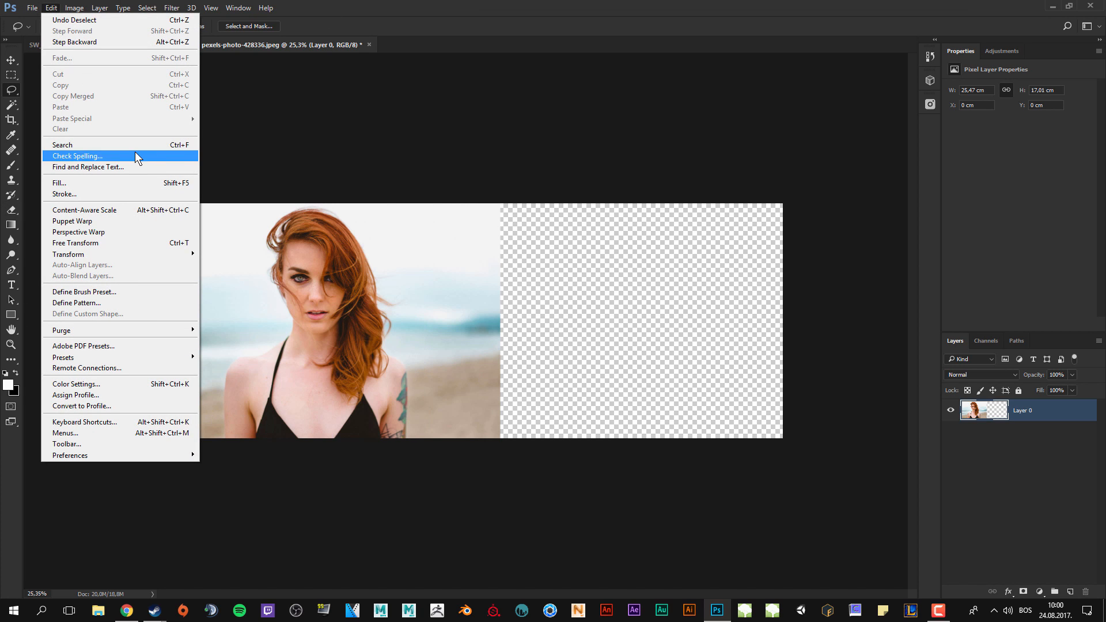
mouse_move(77, 95)
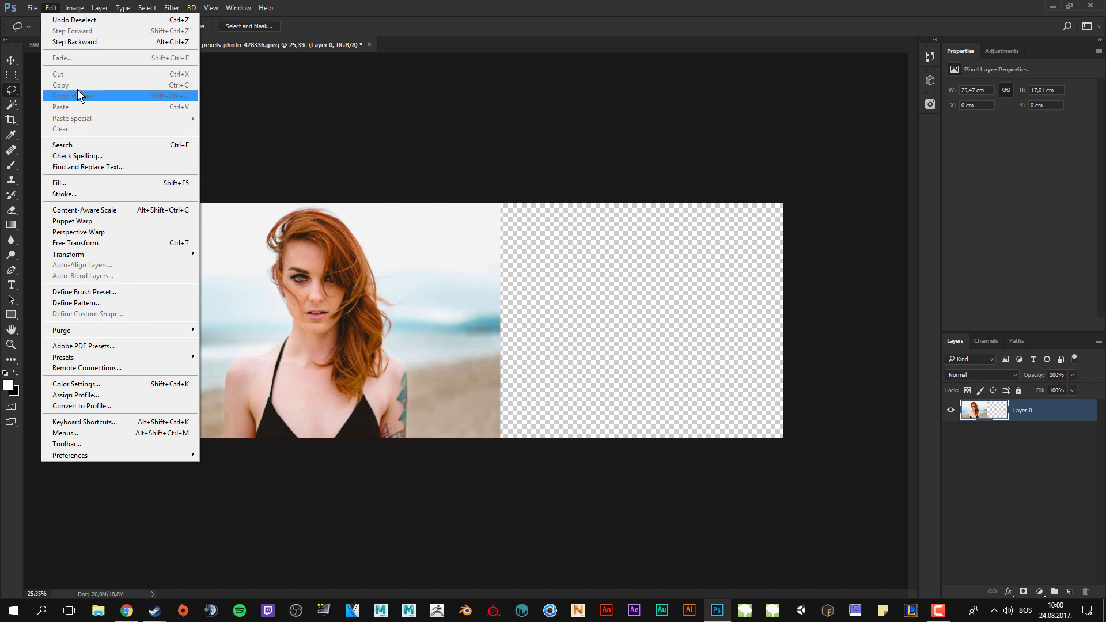
mouse_move(89, 210)
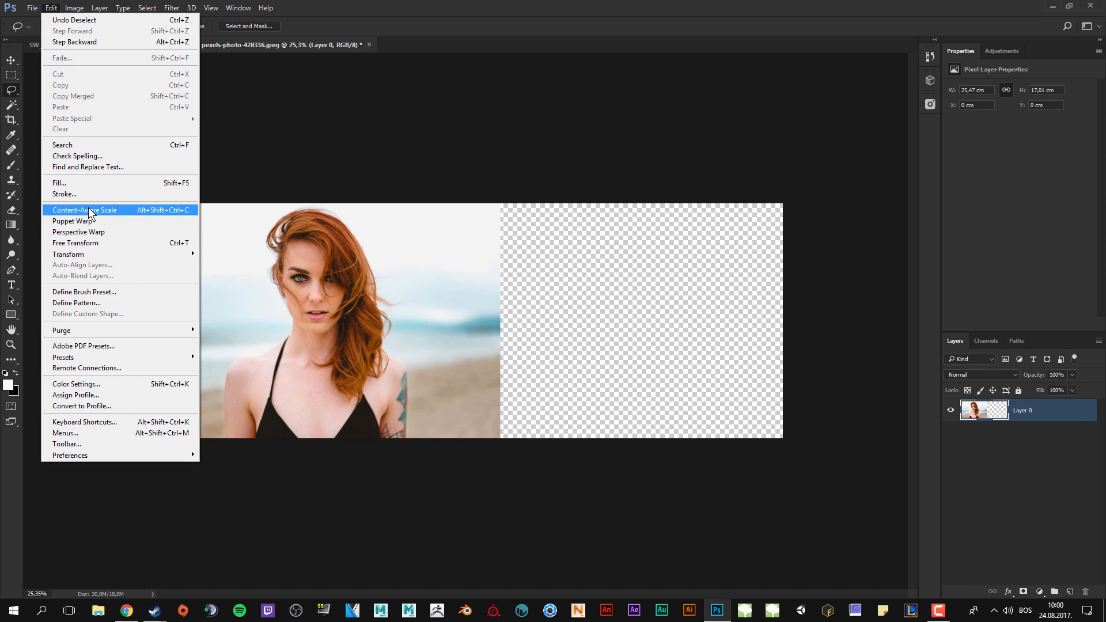
click(84, 209)
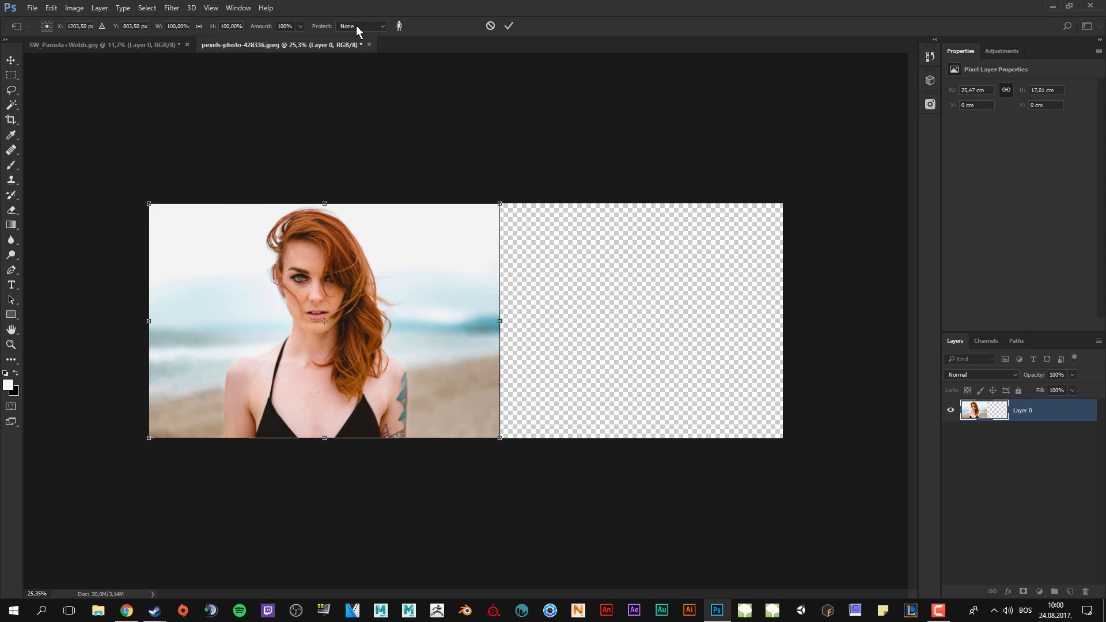
click(361, 26)
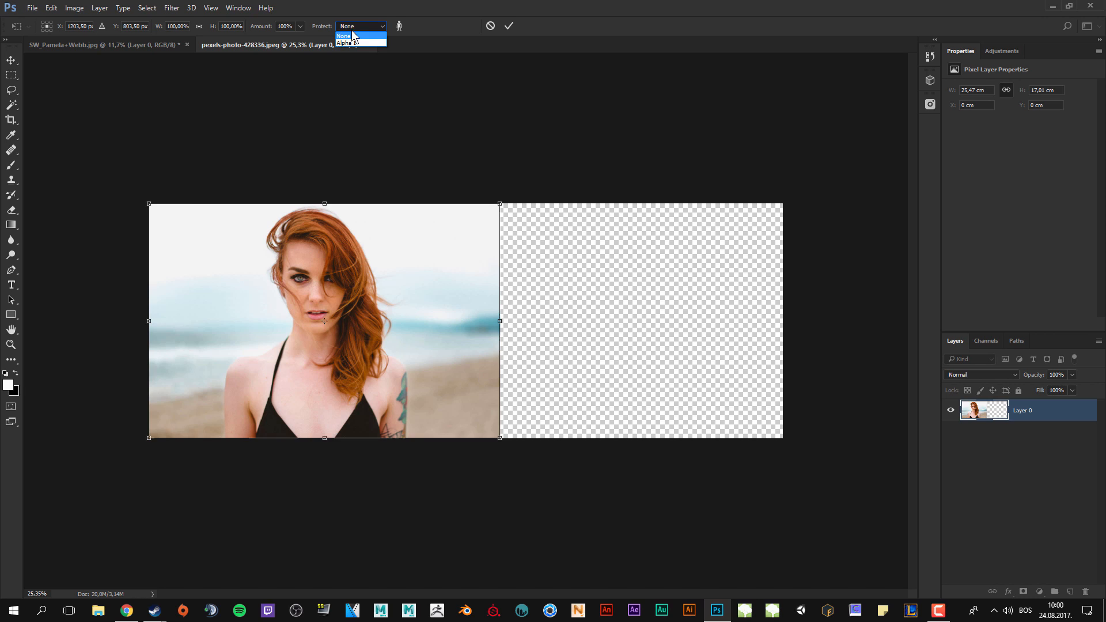
mouse_move(359, 42)
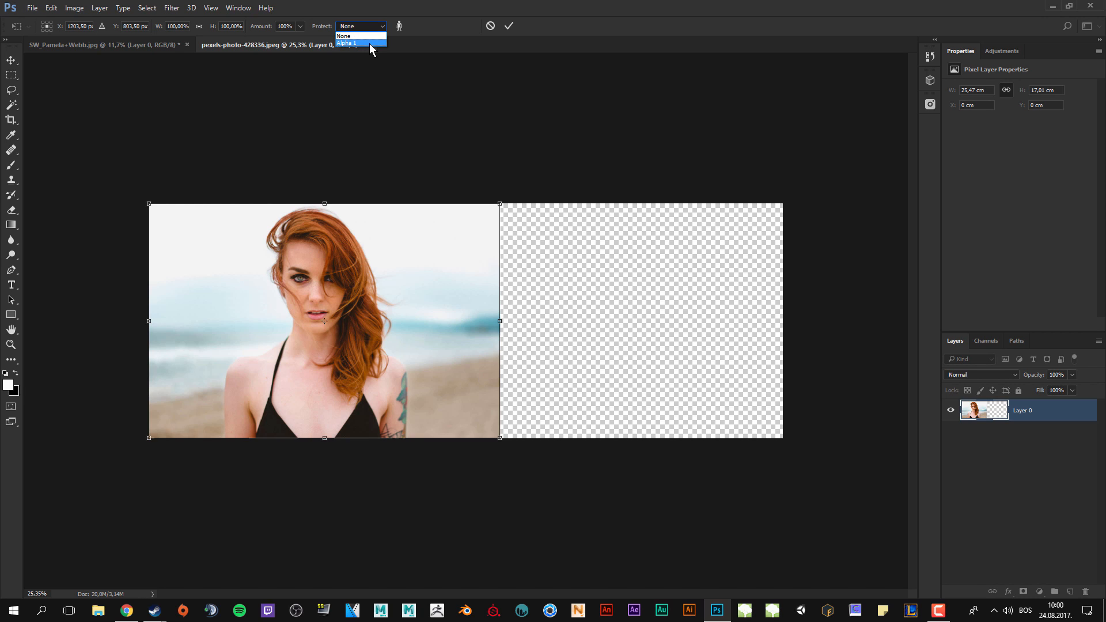
click(346, 42)
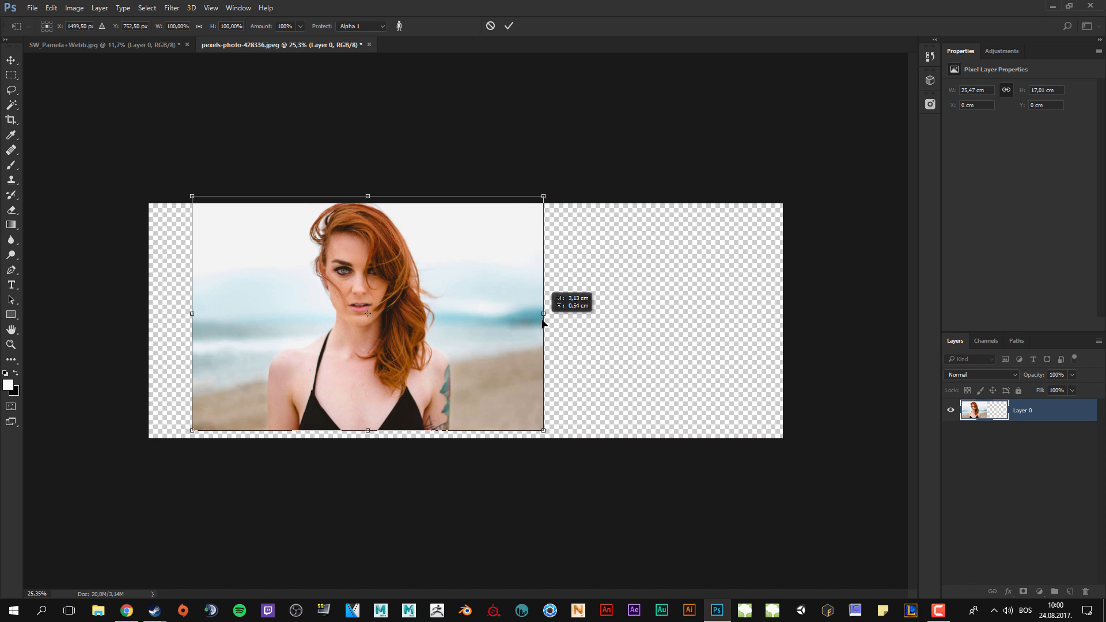
drag(543, 318, 501, 322)
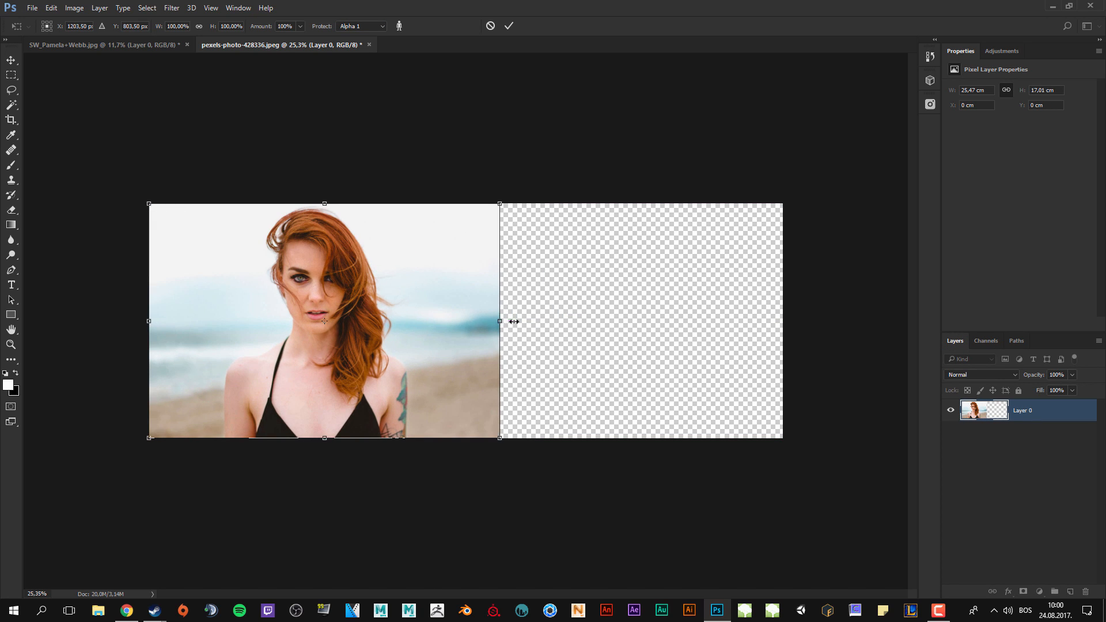
drag(499, 321, 644, 321)
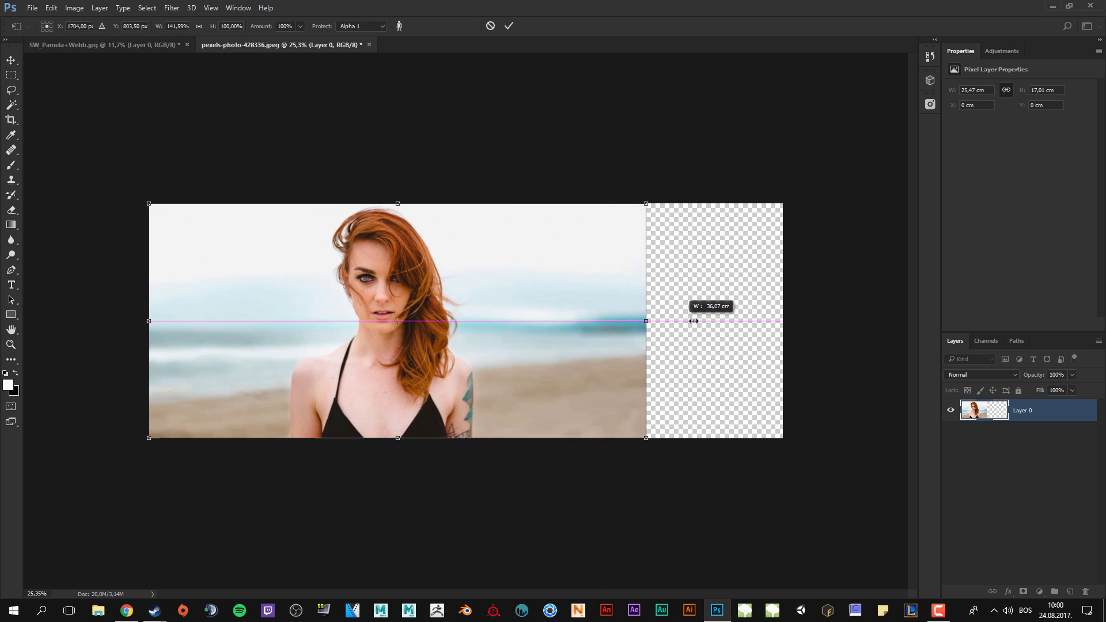
drag(645, 321, 781, 322)
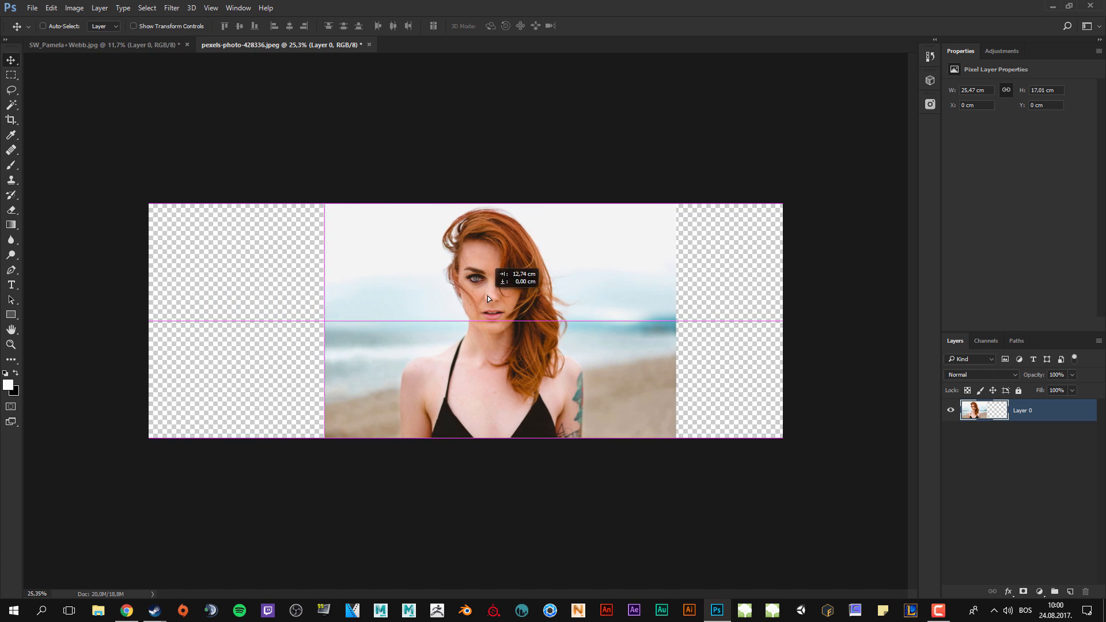
- Move the portrait layer to the canvas's horizontal center using the smart guides
drag(486, 296, 445, 294)
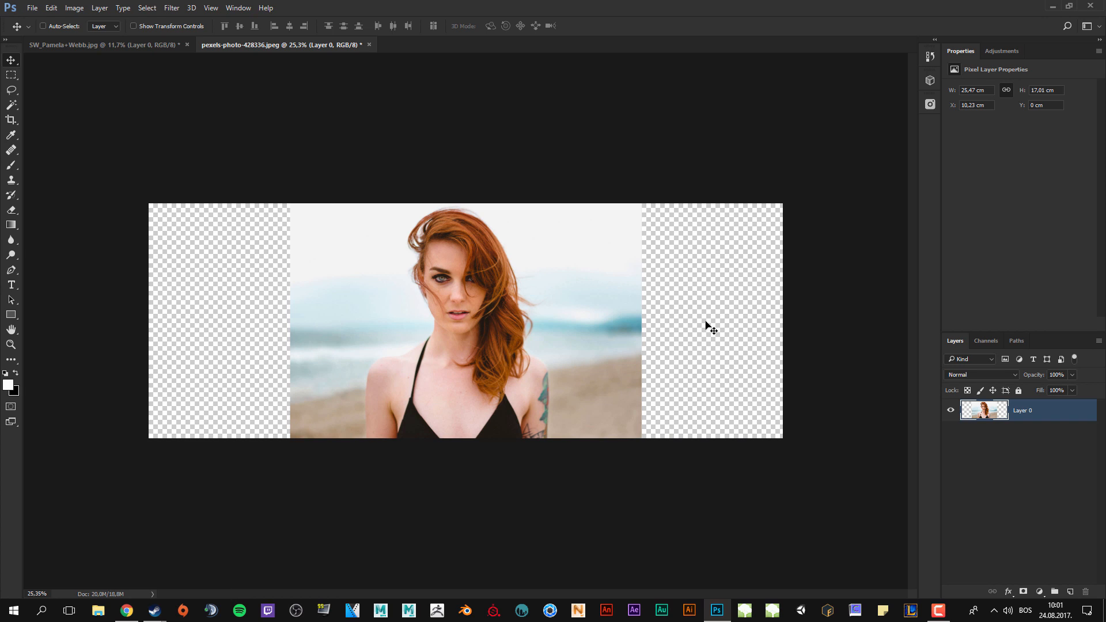
mouse_move(666, 321)
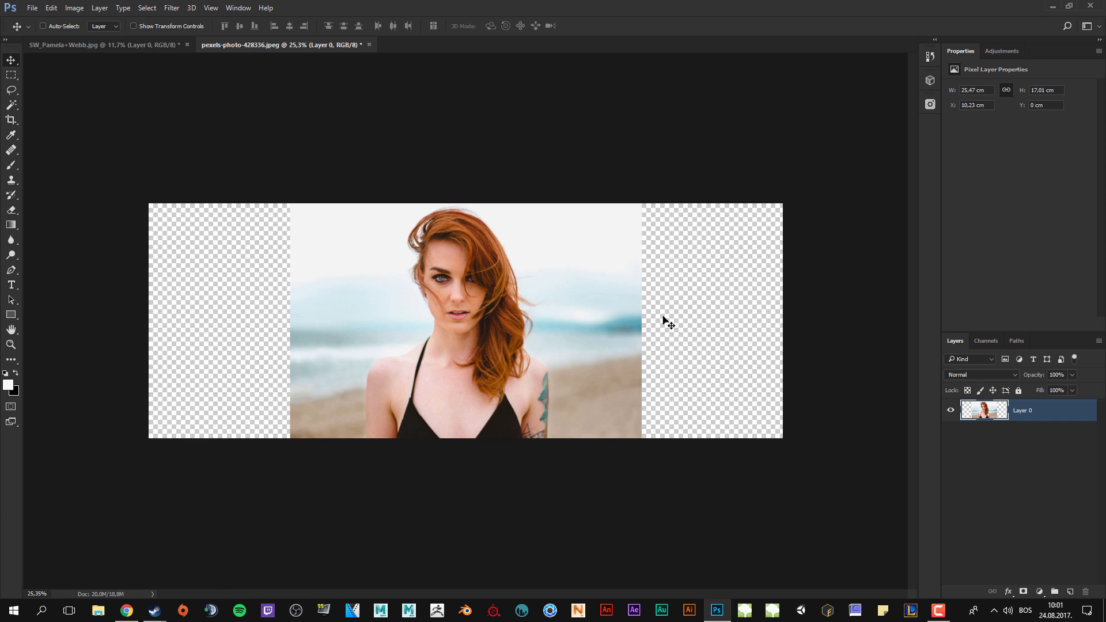
mouse_move(97, 100)
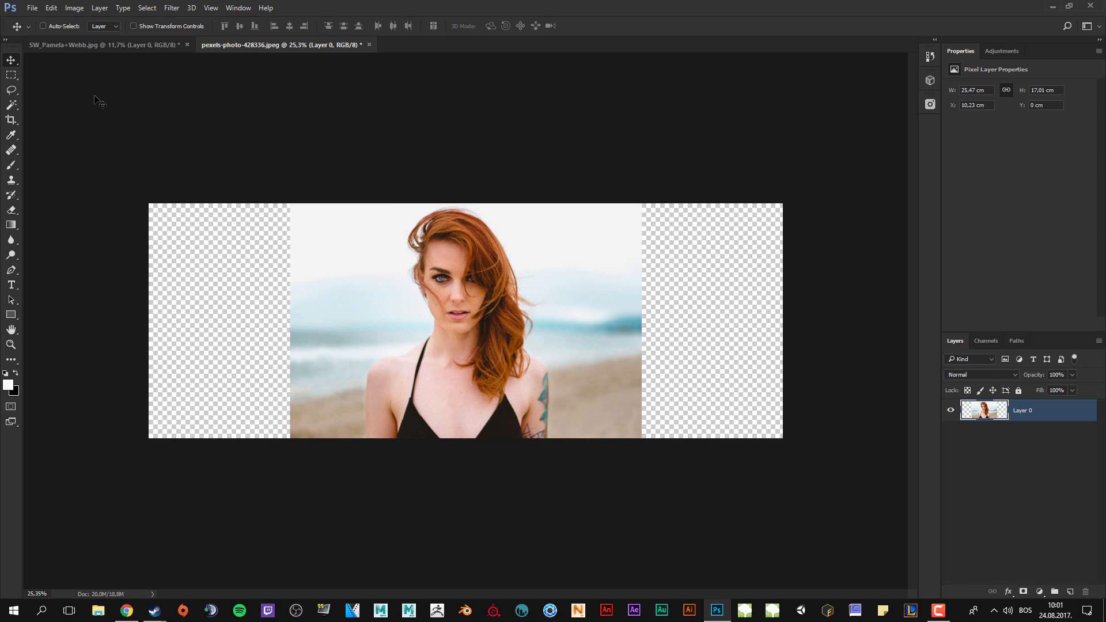
click(49, 9)
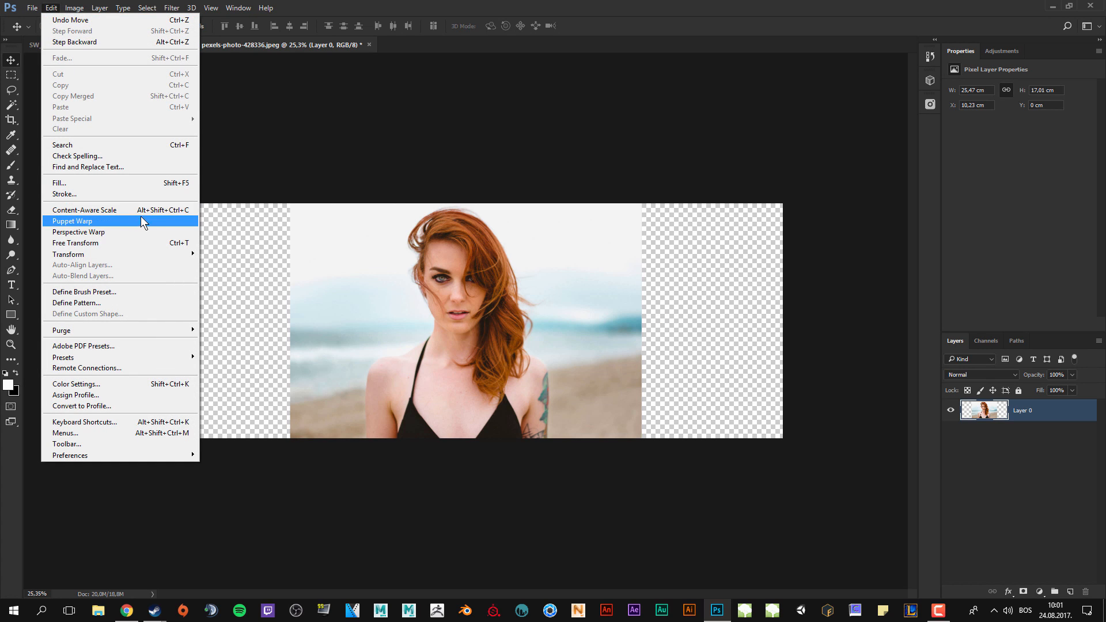
mouse_move(84, 209)
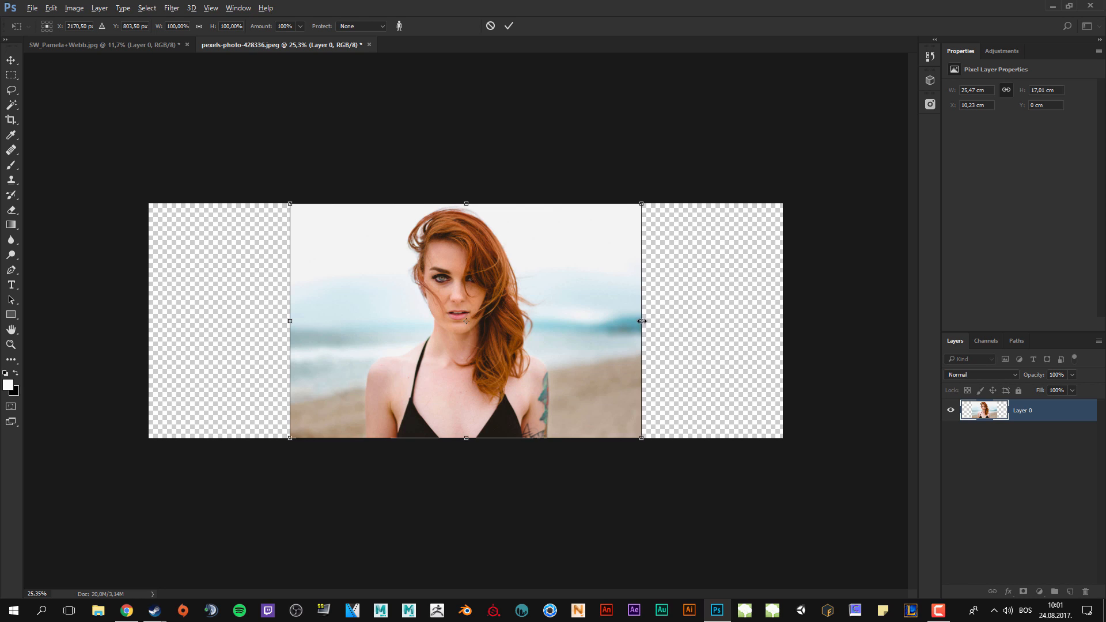
- Content-Aware Scale the photo outward to about 116% width and apply the stretch
drag(640, 321, 680, 321)
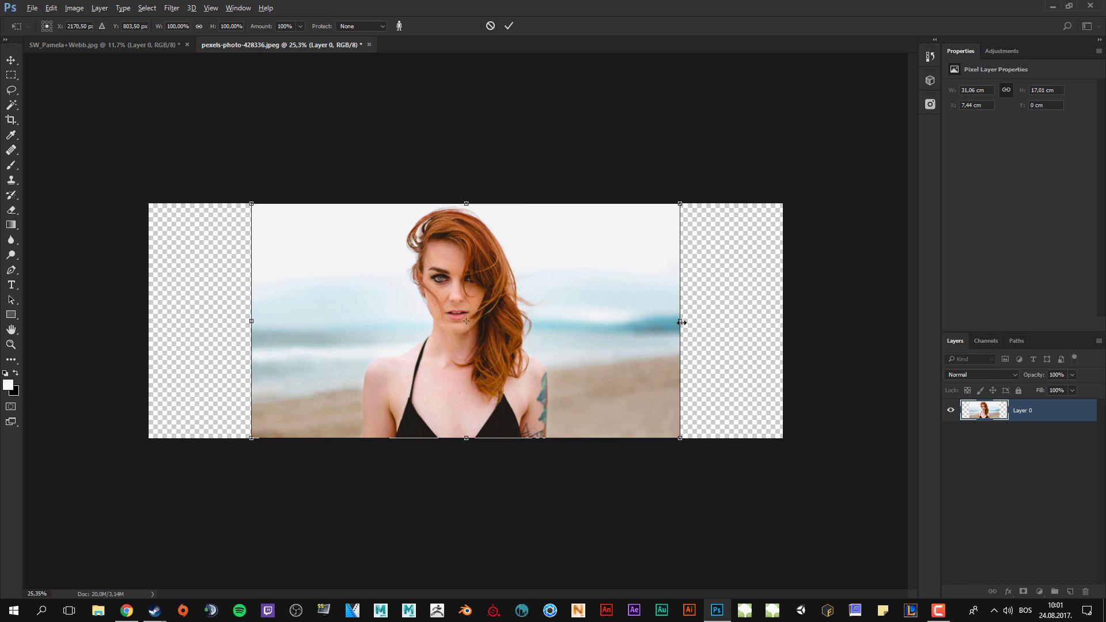
drag(679, 322, 706, 321)
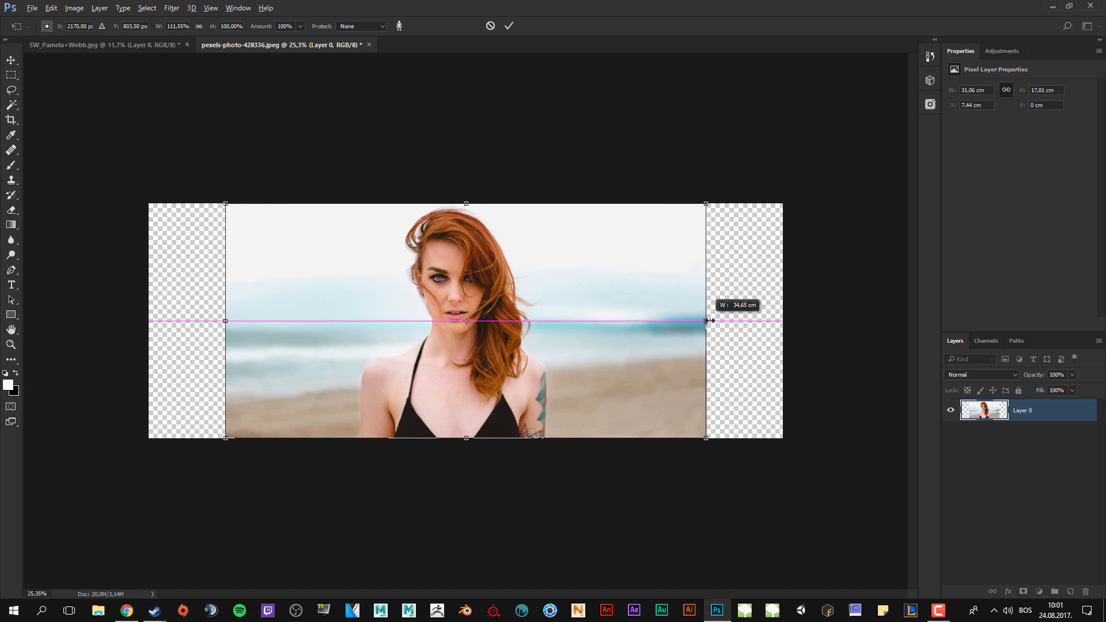
drag(706, 321, 714, 322)
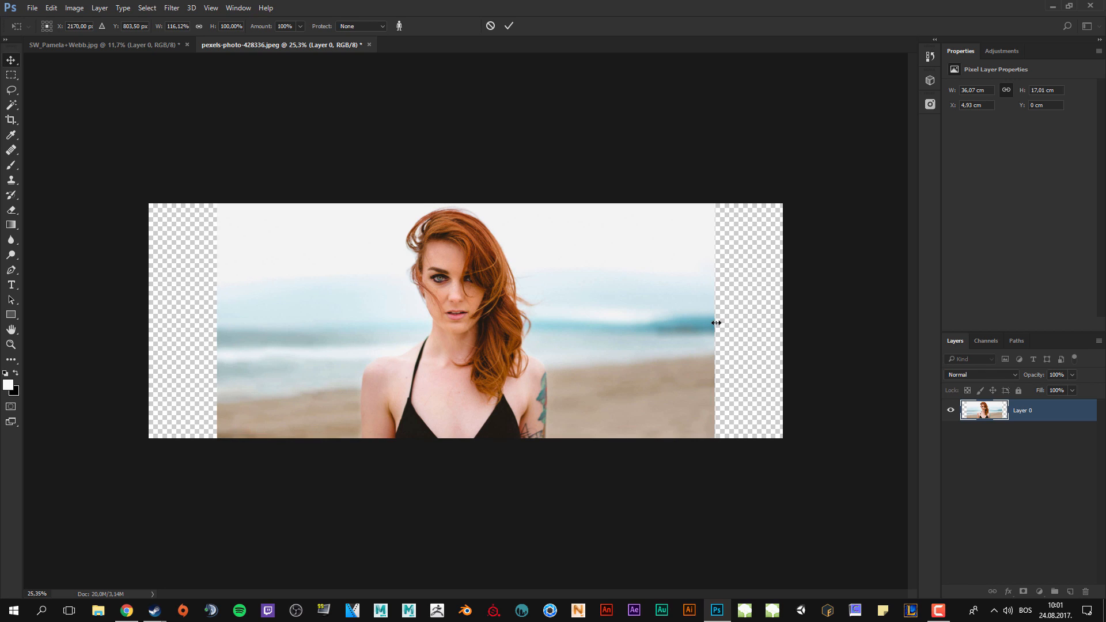
click(12, 60)
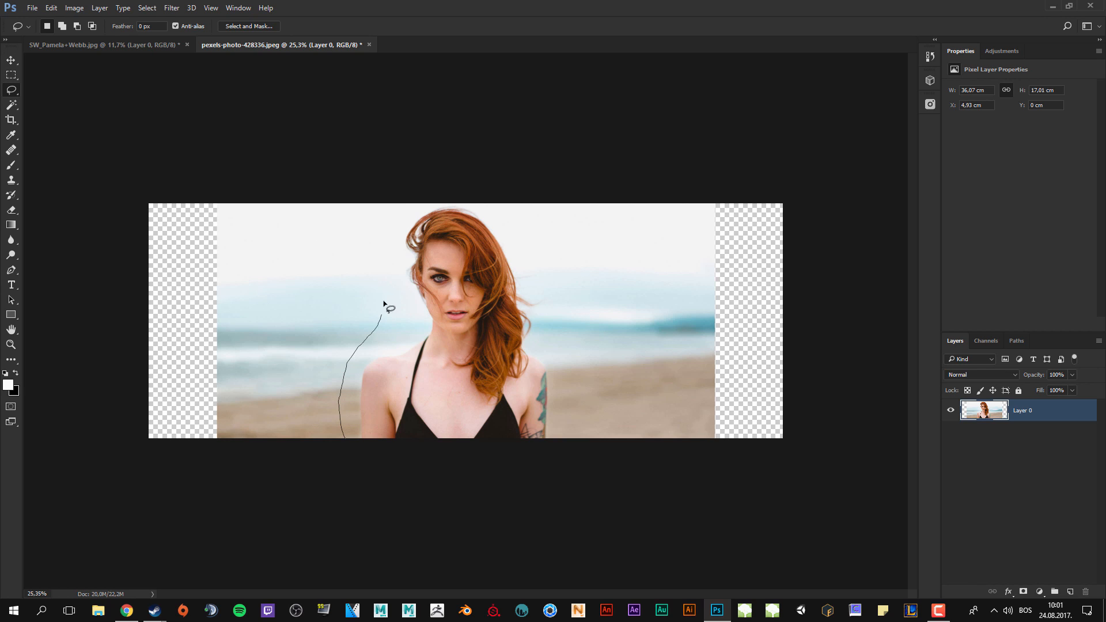
- Lasso the woman again and save the selection as channel Alpha 2
drag(390, 309, 580, 390)
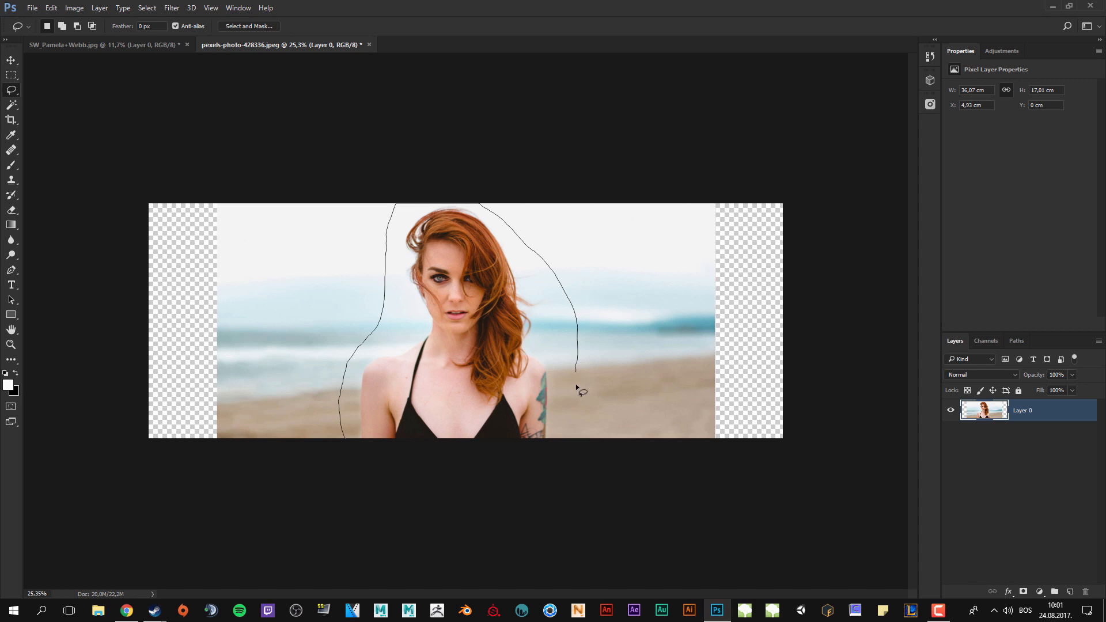
click(985, 341)
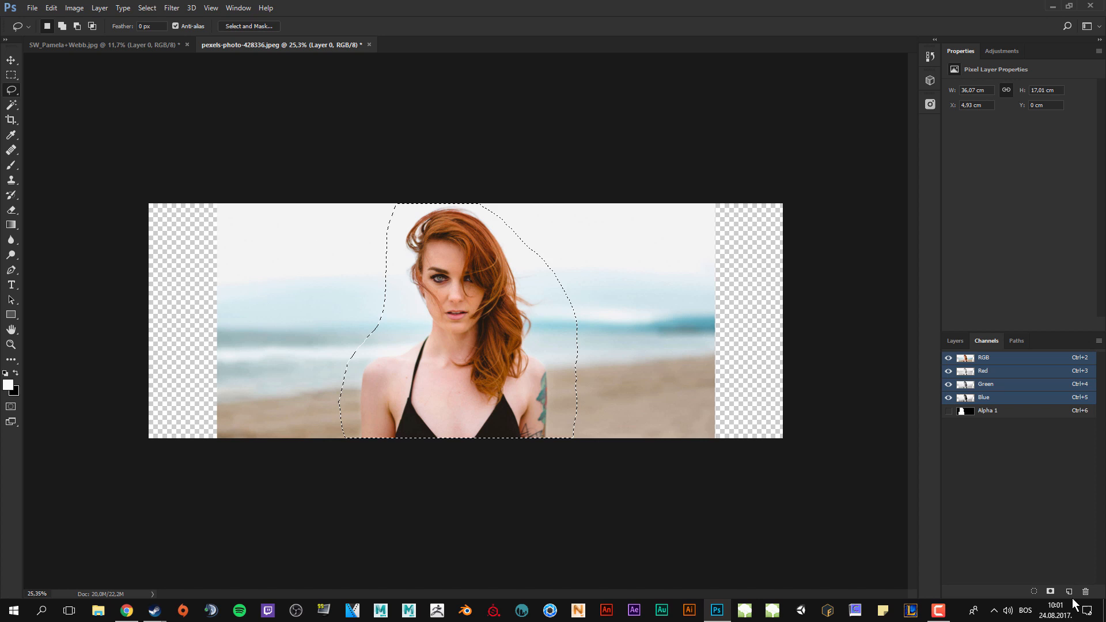
click(1051, 592)
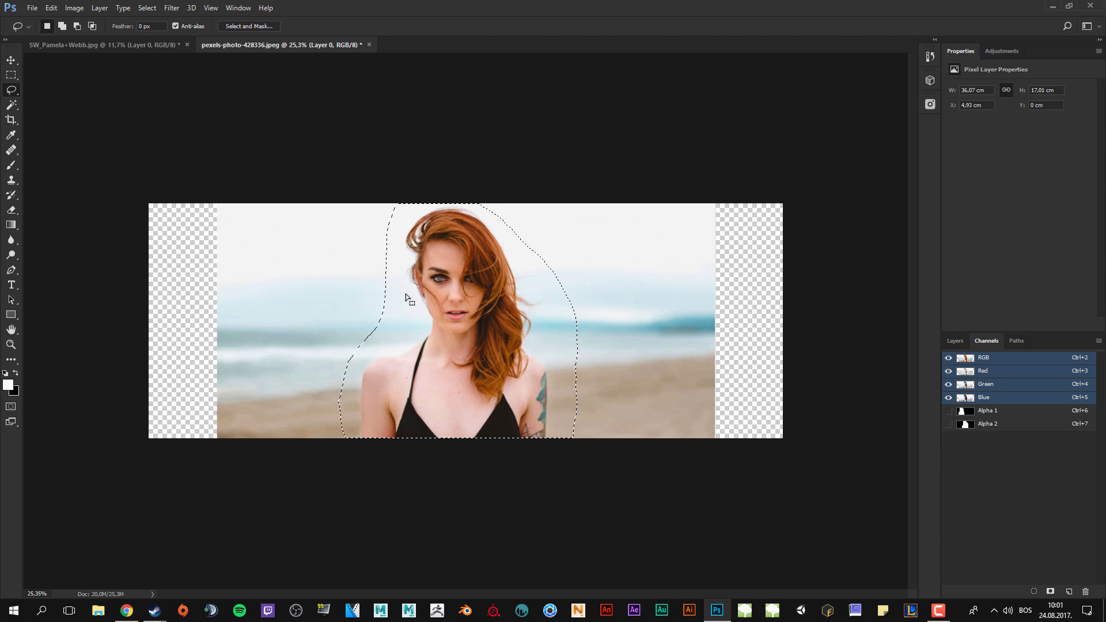
click(955, 341)
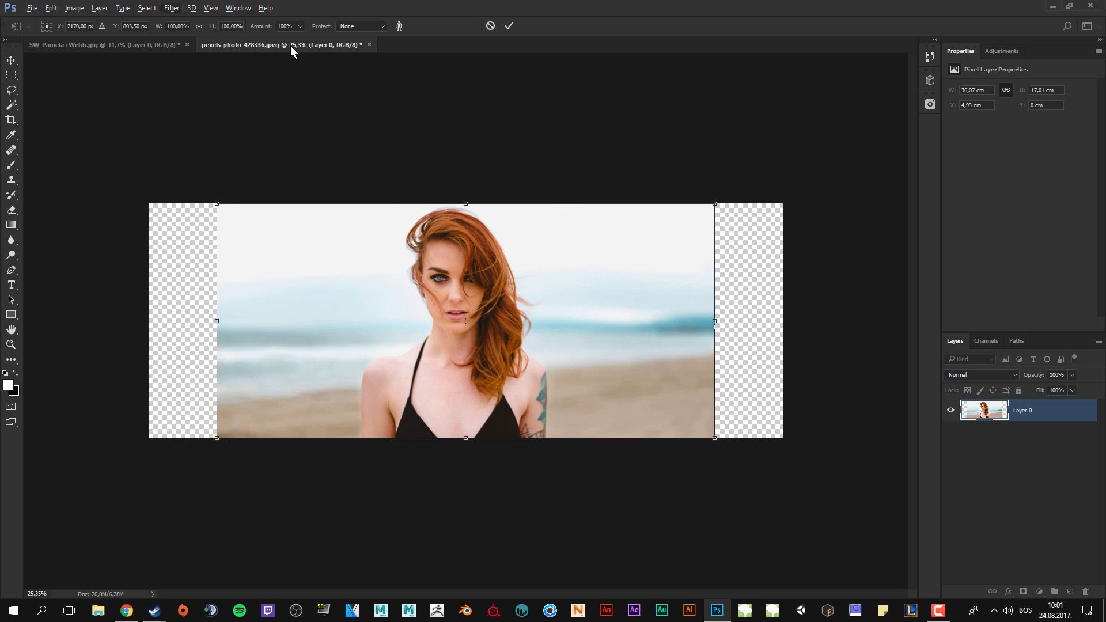
- Set Protect to Alpha 2 and stretch the photo to the full canvas width
click(360, 27)
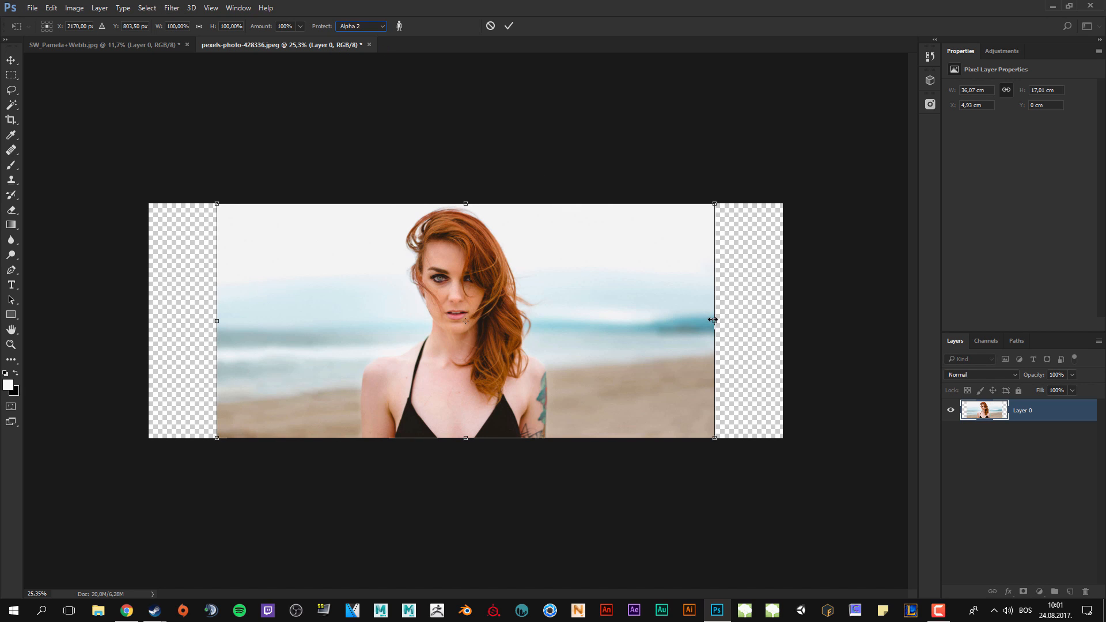
drag(714, 320, 788, 321)
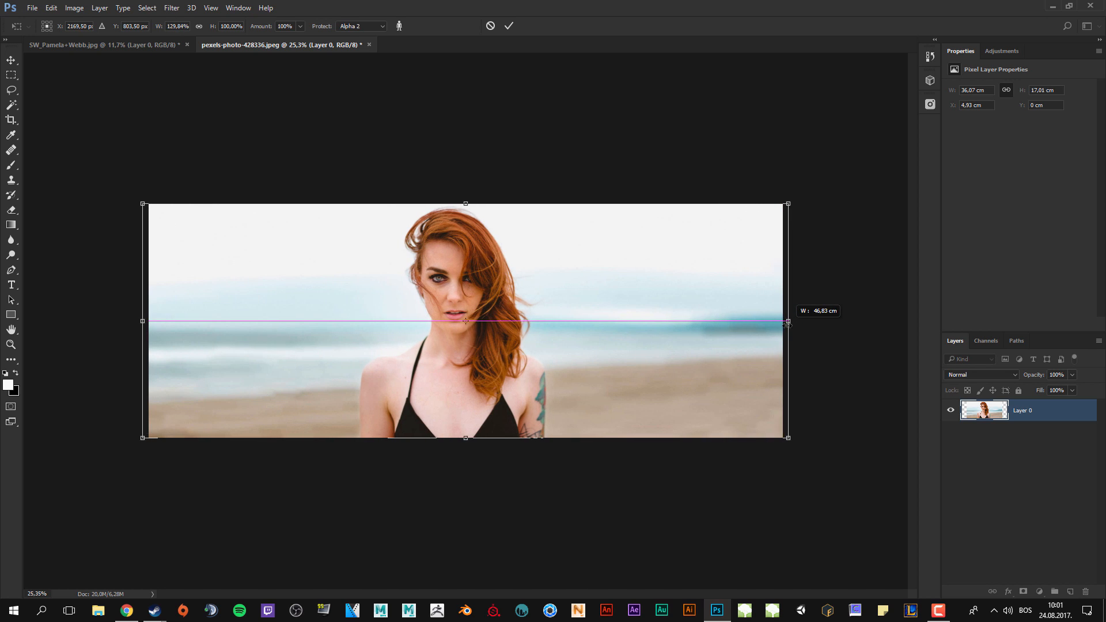